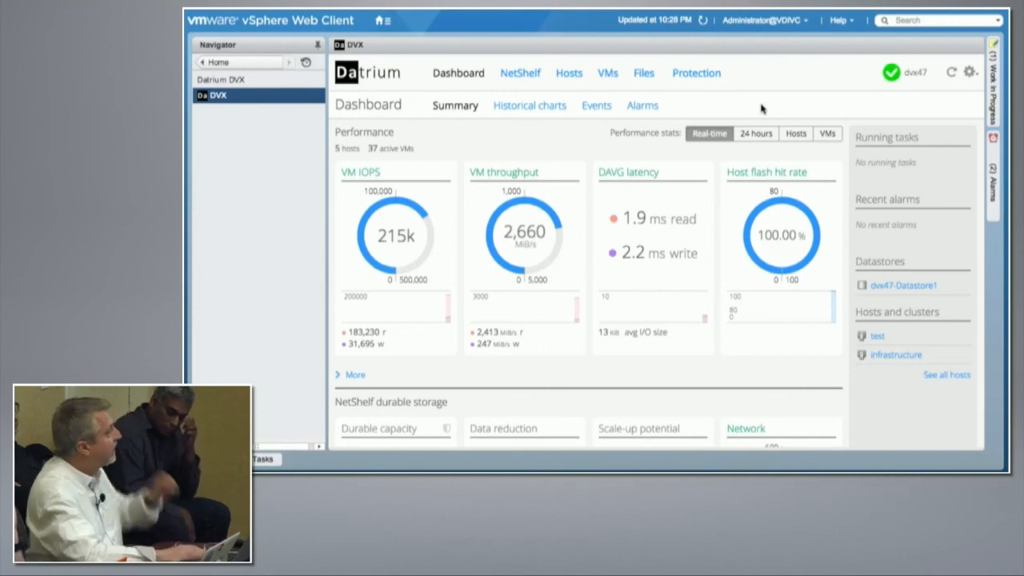
{"action": "mouse_move", "coordinate": [761, 109]}
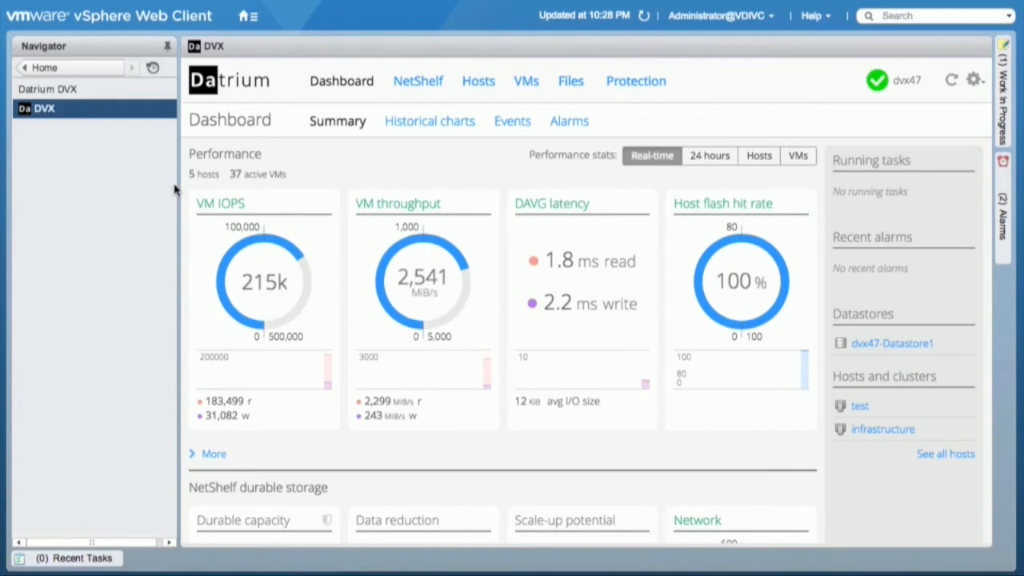
{"action": "mouse_move", "coordinate": [275, 189]}
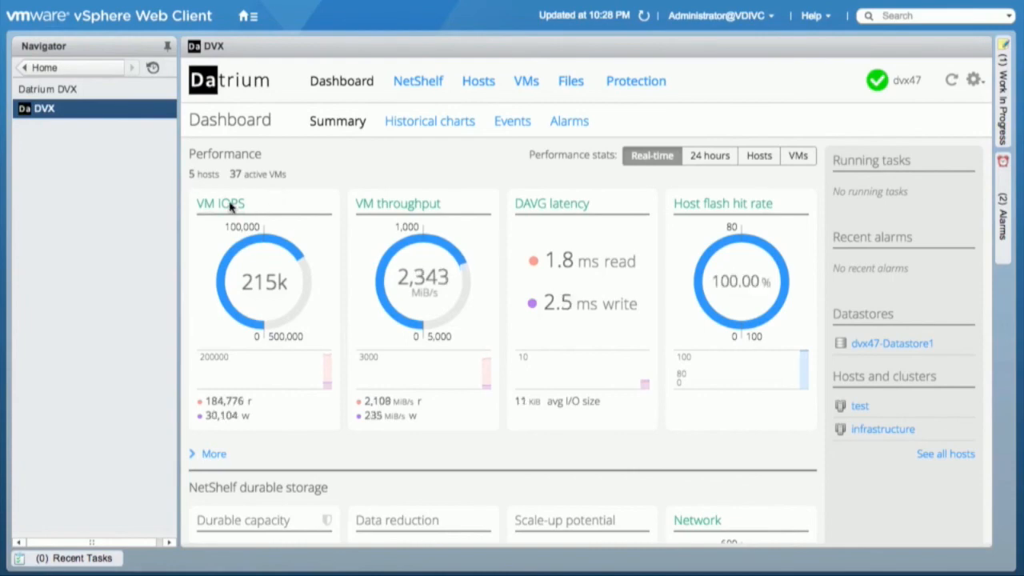
{"action": "mouse_move", "coordinate": [231, 206]}
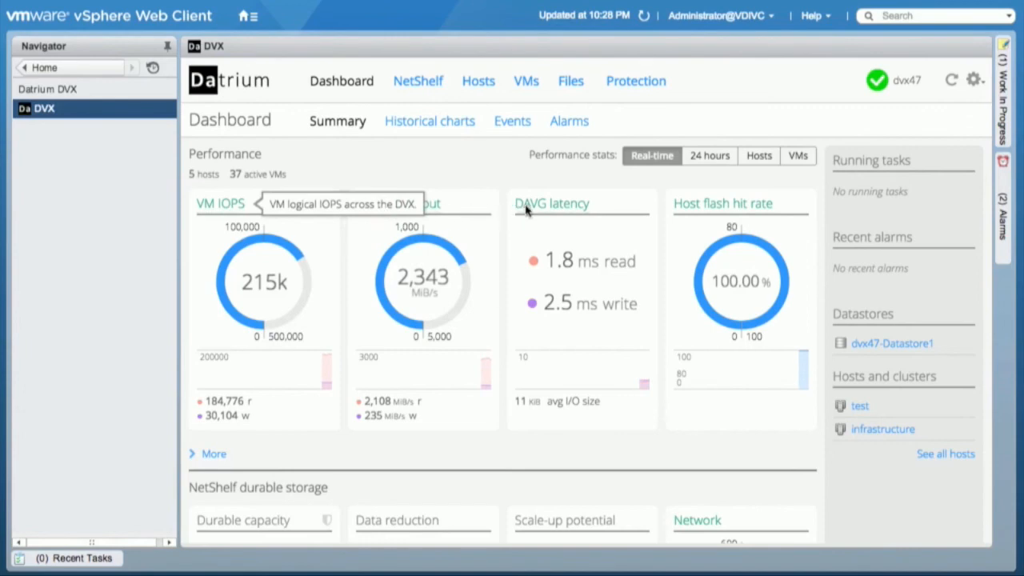
{"action": "mouse_move", "coordinate": [547, 209]}
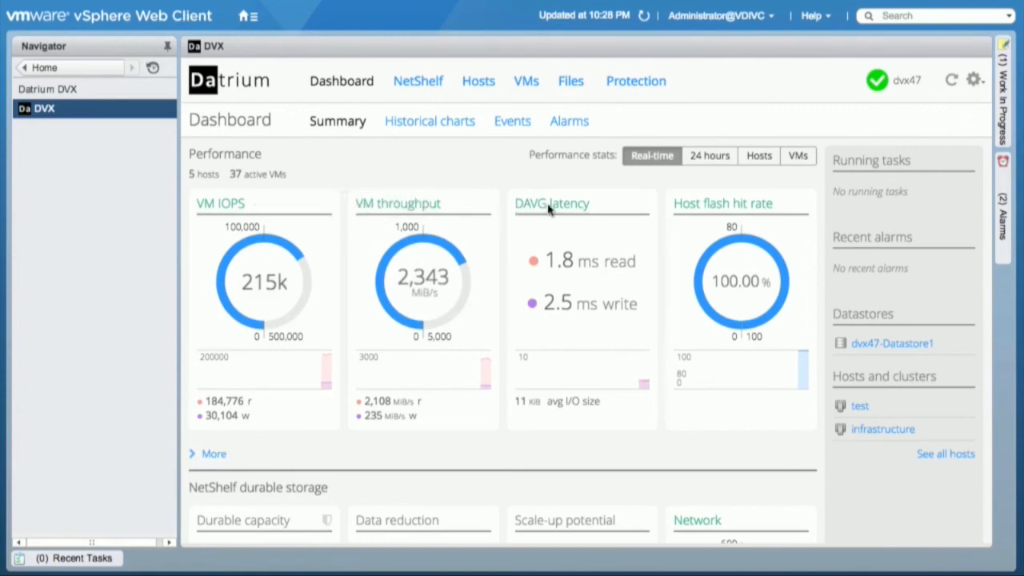
{"action": "mouse_move", "coordinate": [552, 203]}
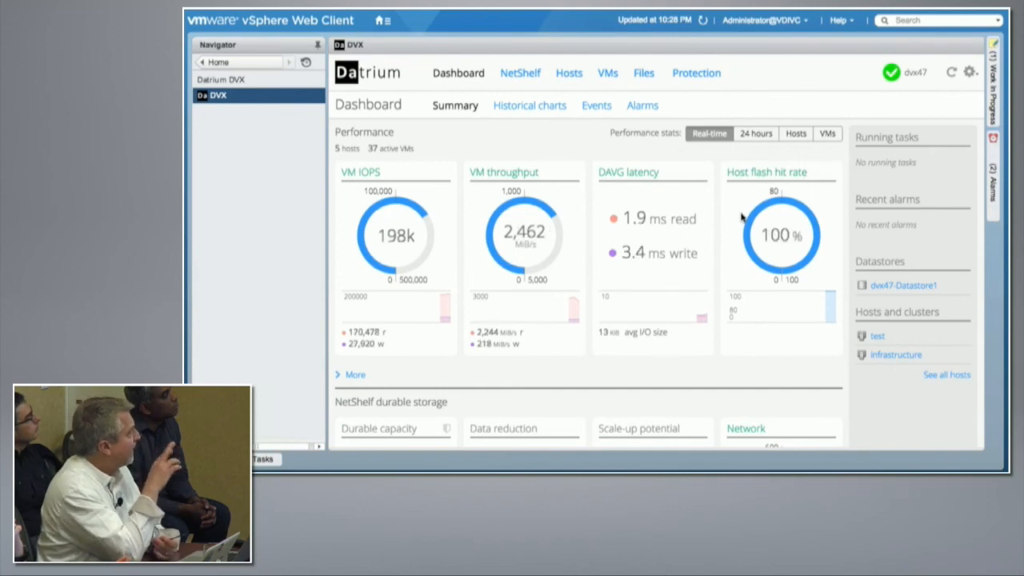
Step: Switch the DVX dashboard from the summary to its Historical performance charts
{"action": "scroll", "scroll_direction": "down", "scroll_amount": 3}
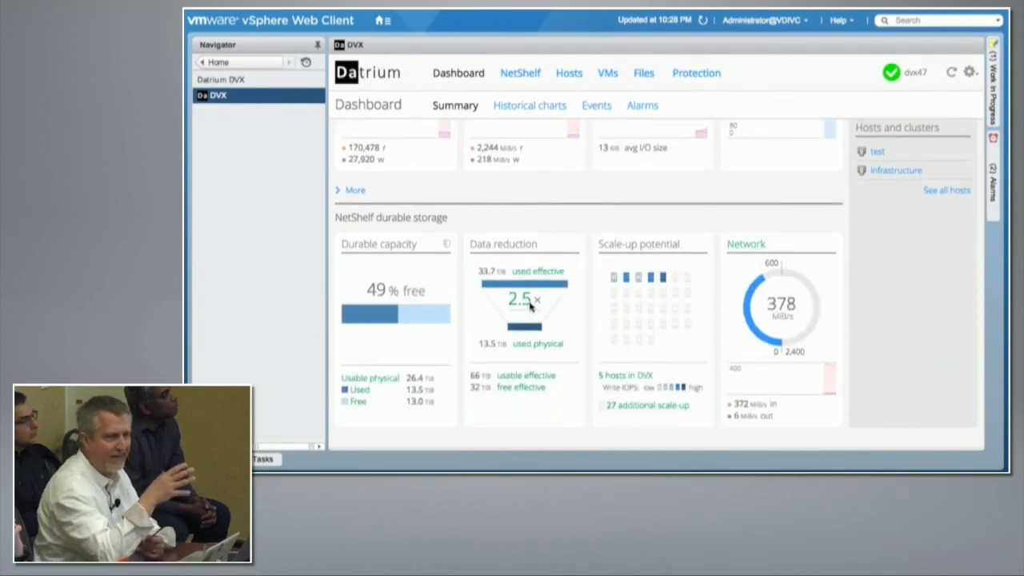
{"action": "mouse_move", "coordinate": [521, 299]}
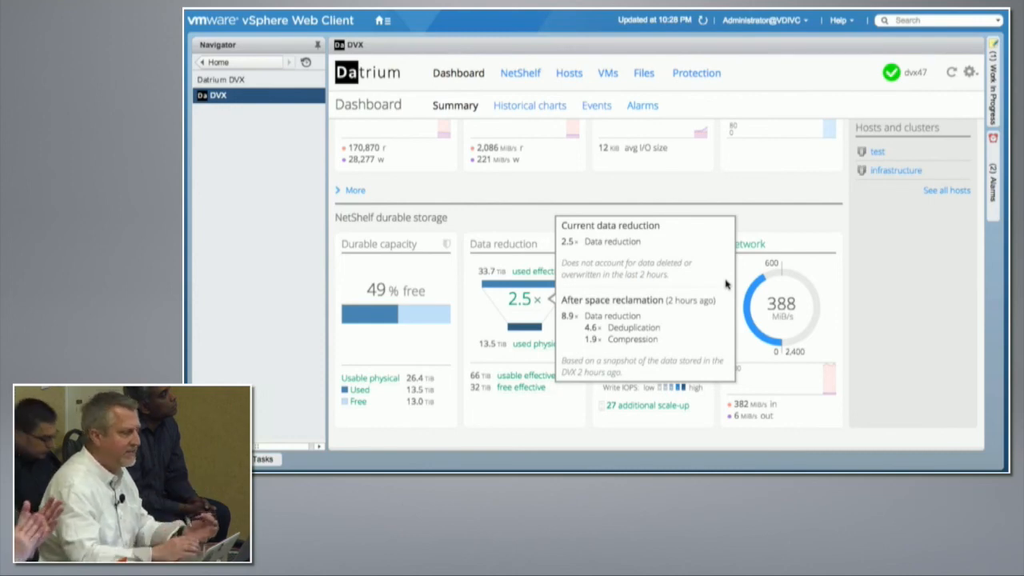
{"action": "mouse_move", "coordinate": [739, 280]}
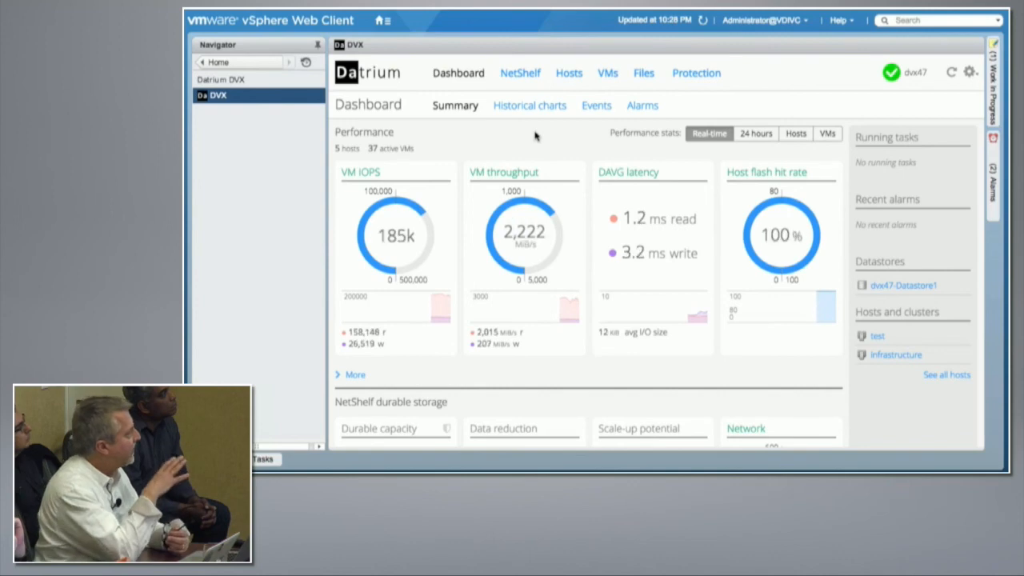
{"action": "left_click", "coordinate": [528, 105]}
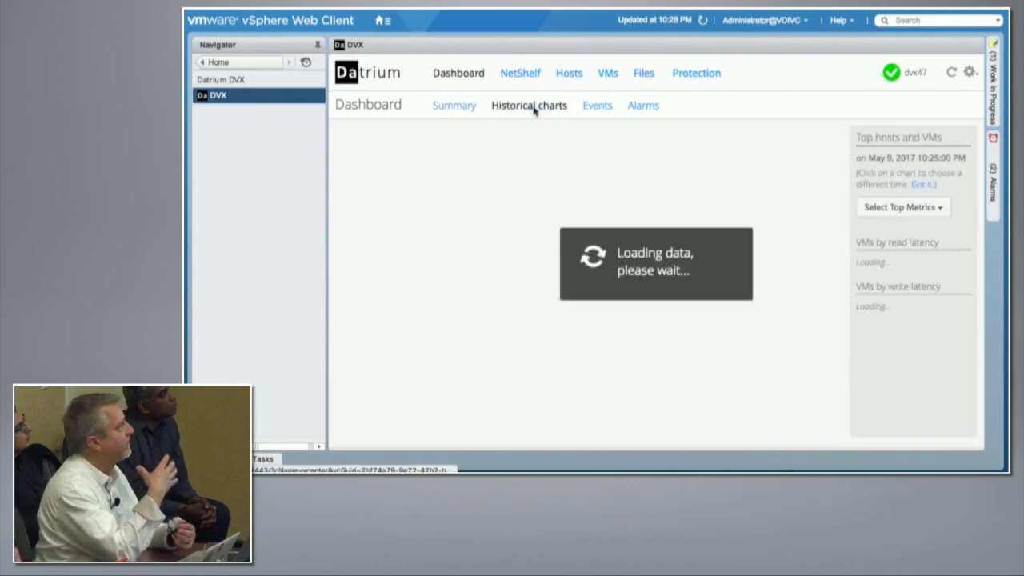
{"action": "left_click", "coordinate": [528, 106]}
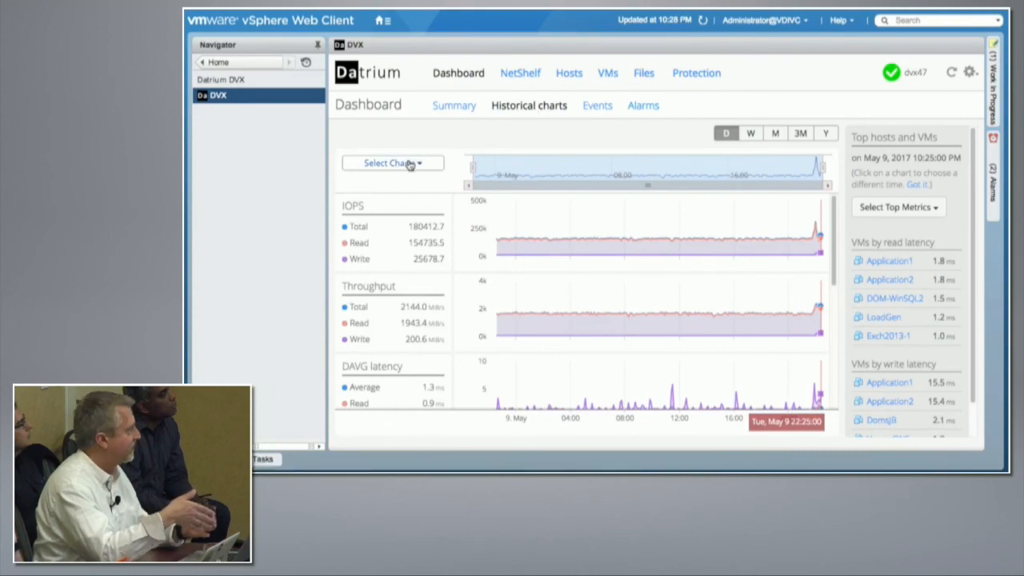
Step: Add the Replication bandwidth chart via Select Charts and review IOPS, throughput, latency, flash, capacity and replication charts
{"action": "left_click", "coordinate": [393, 163]}
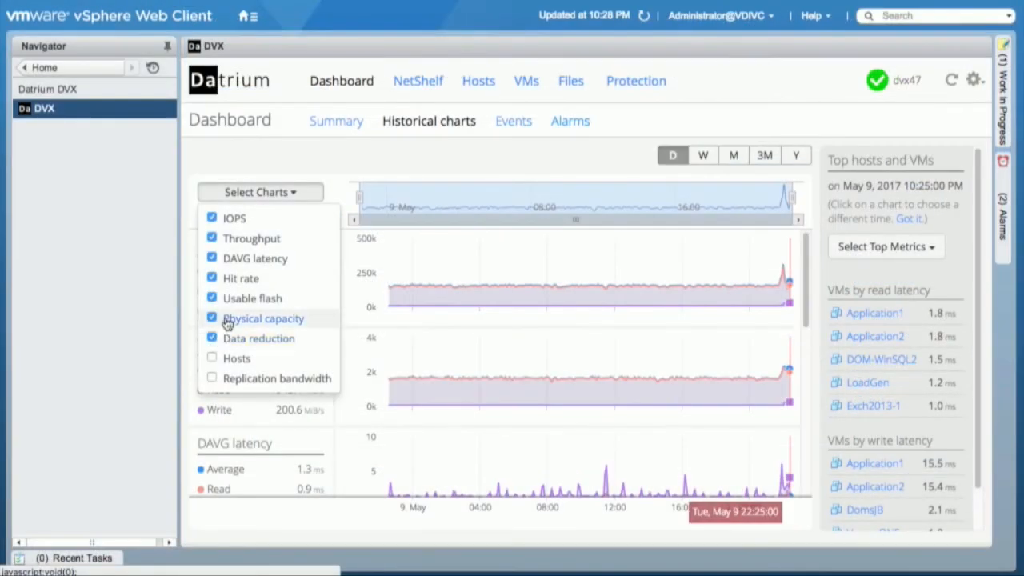
{"action": "left_click", "coordinate": [211, 377]}
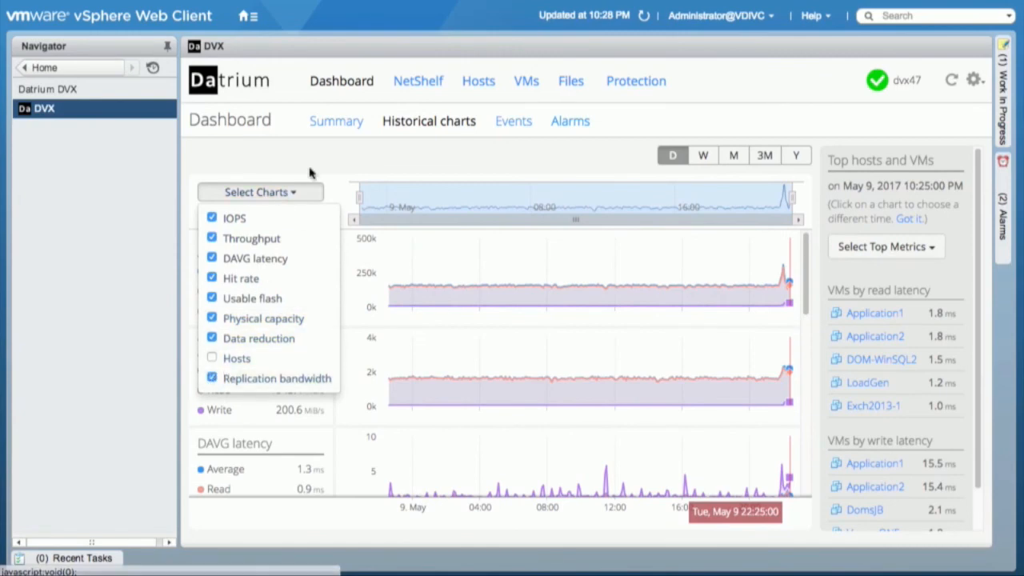
{"action": "left_click", "coordinate": [259, 192]}
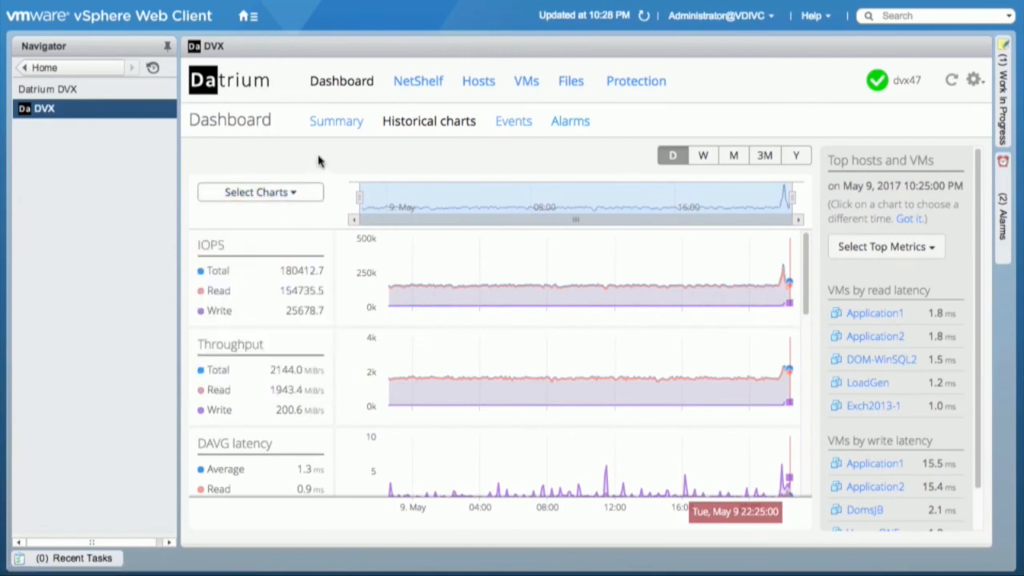
{"action": "scroll", "scroll_direction": "down", "scroll_amount": 3}
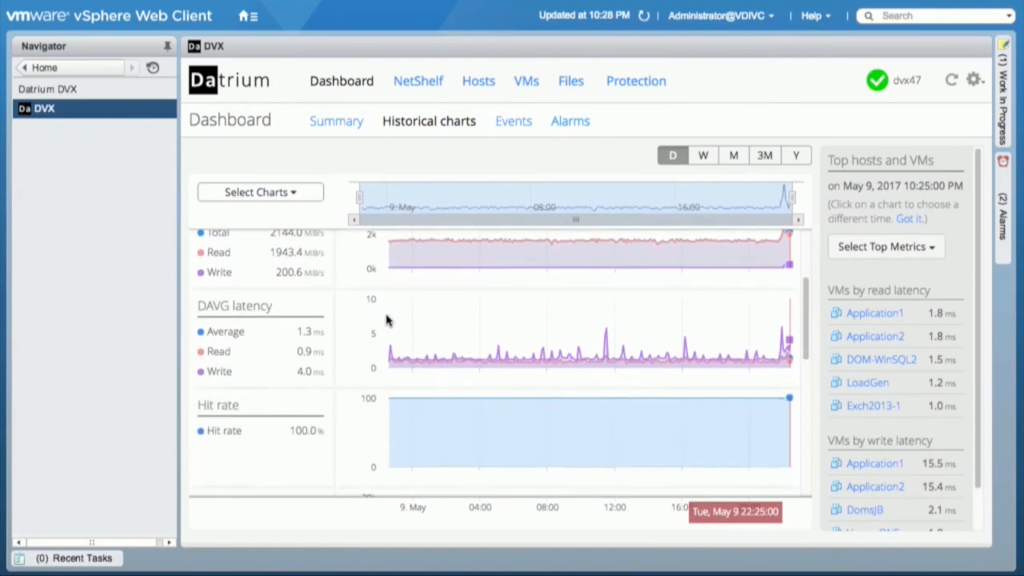
{"action": "mouse_move", "coordinate": [327, 328]}
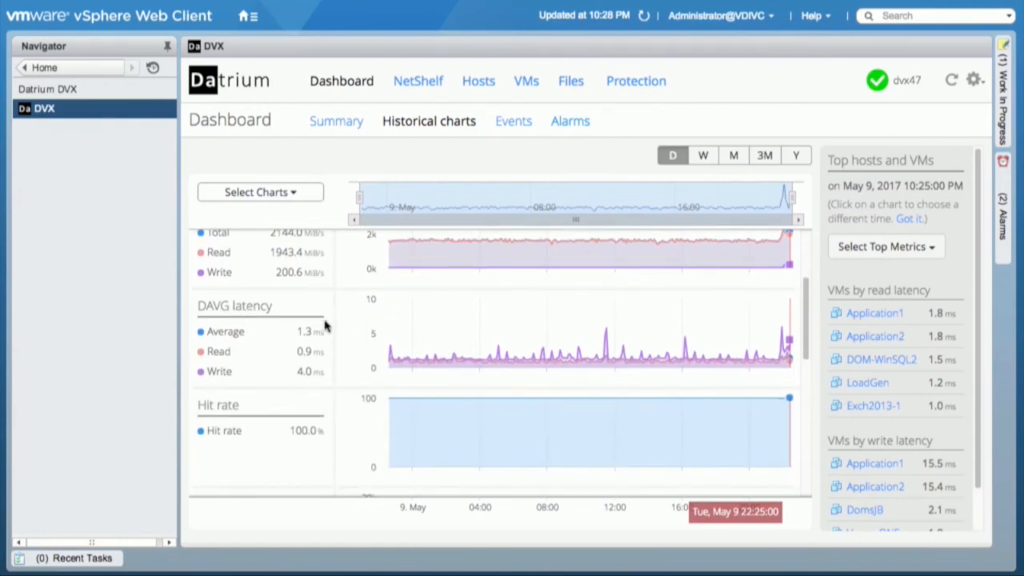
{"action": "mouse_move", "coordinate": [480, 361]}
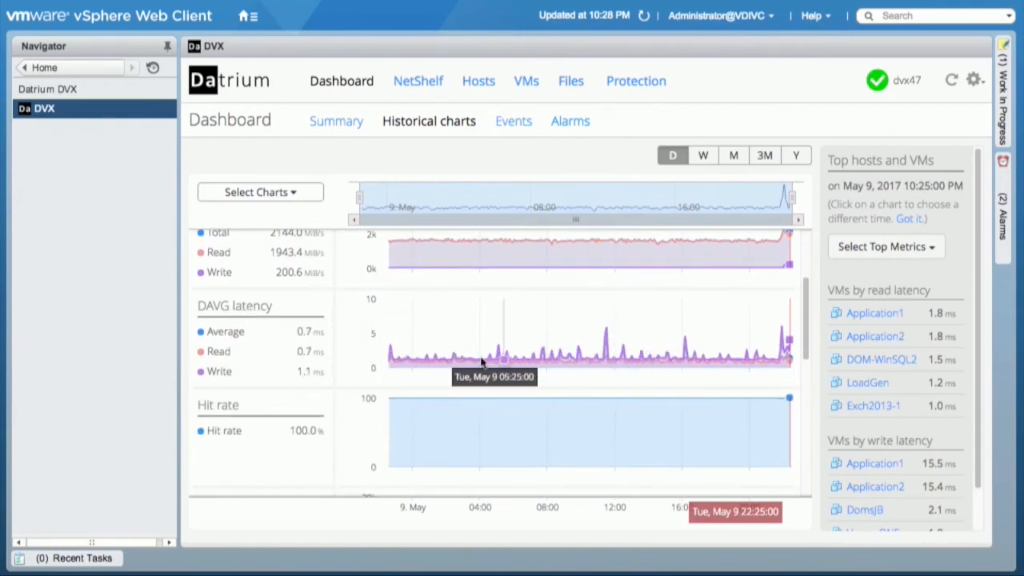
{"action": "scroll", "scroll_direction": "down", "scroll_amount": 3}
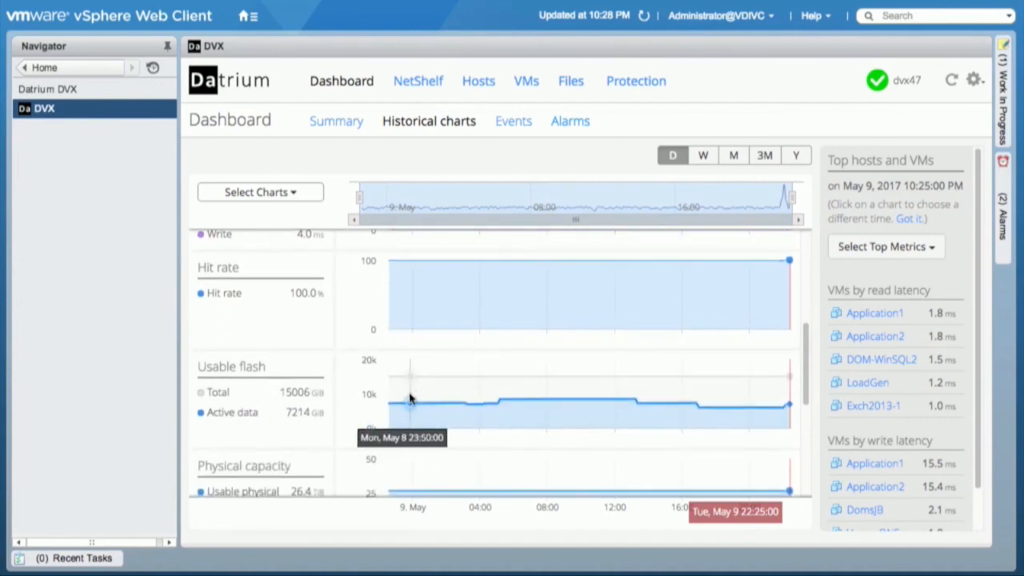
{"action": "mouse_move", "coordinate": [627, 403]}
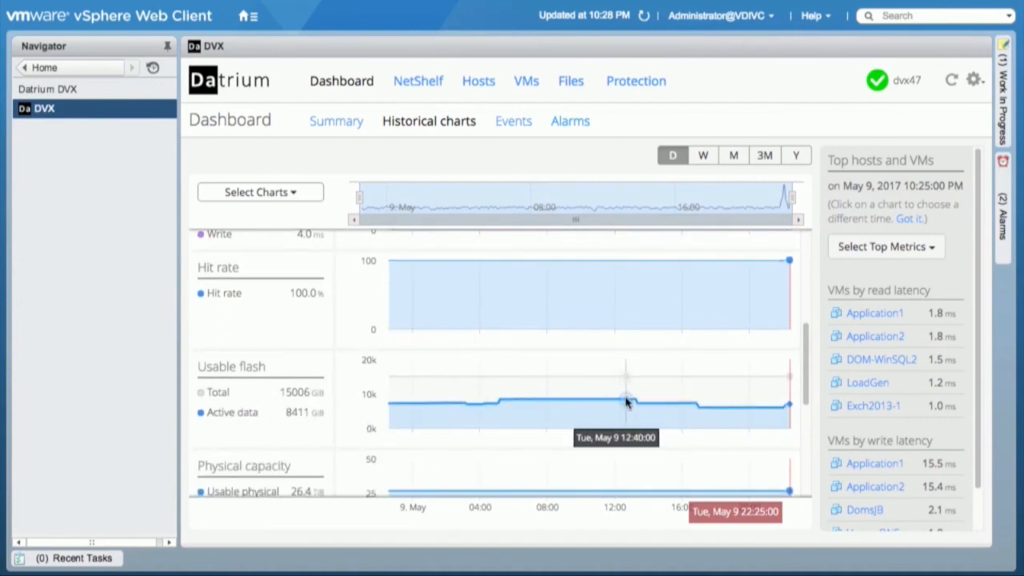
{"action": "scroll", "scroll_direction": "down", "scroll_amount": 3}
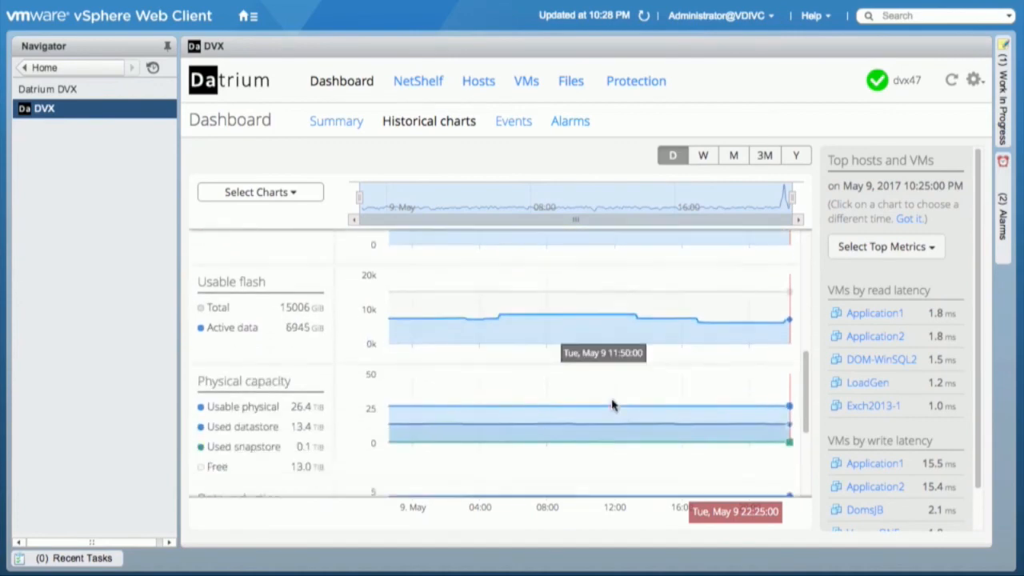
{"action": "scroll", "scroll_direction": "down", "scroll_amount": 3}
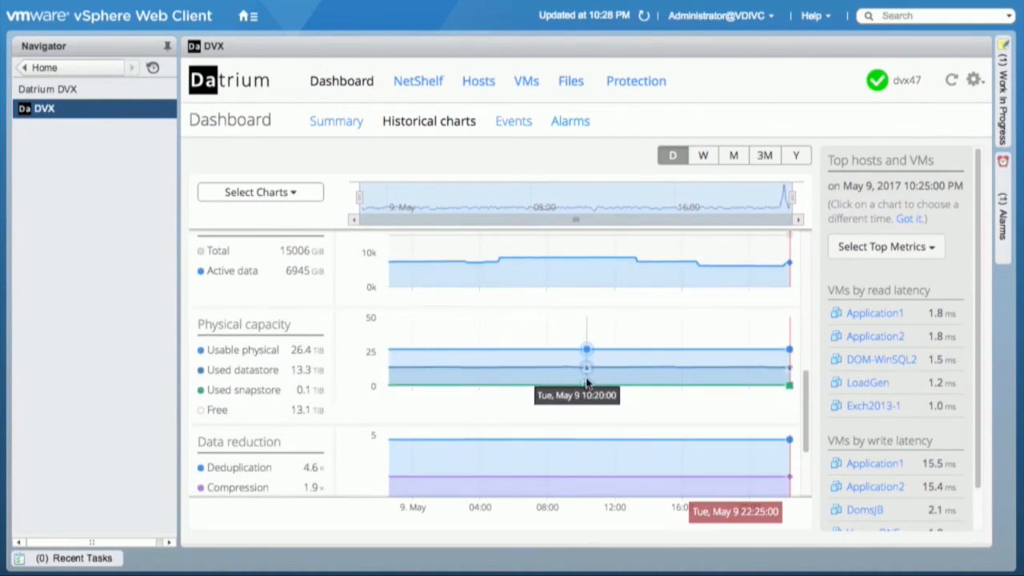
{"action": "scroll", "scroll_direction": "down", "scroll_amount": 3}
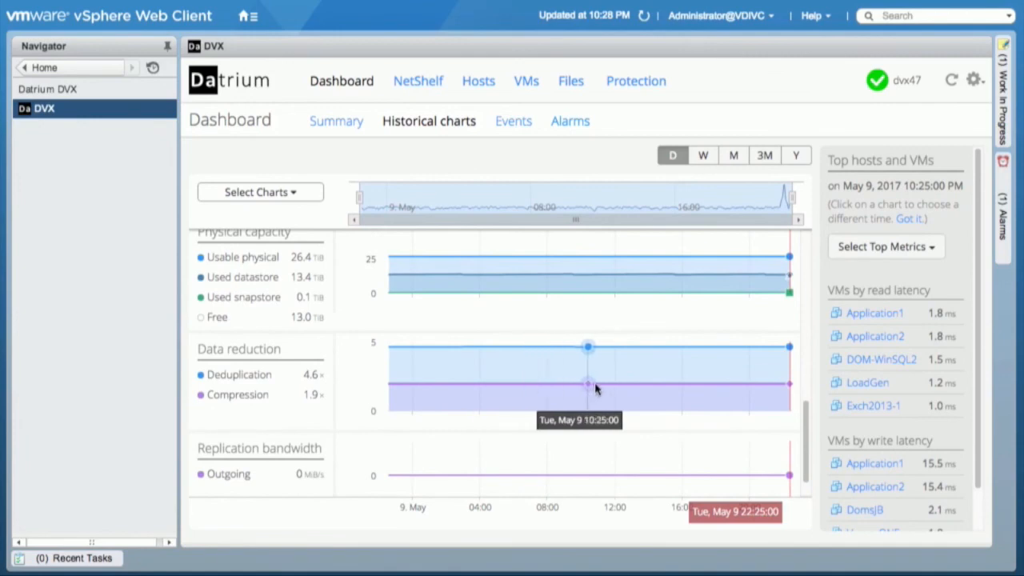
{"action": "scroll", "scroll_direction": "down", "scroll_amount": 3}
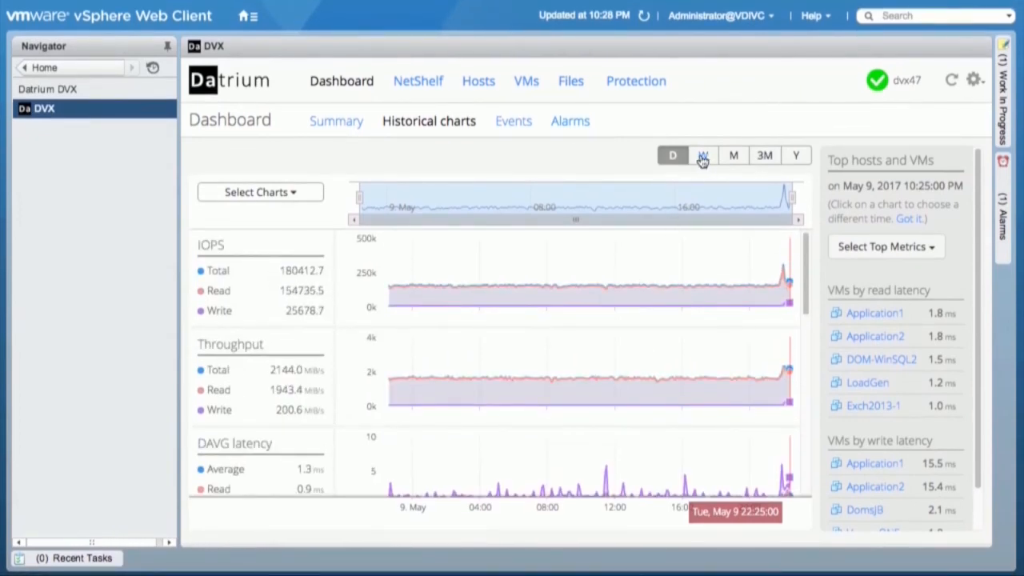
Step: Widen the historical chart range to the past week, then the past month
{"action": "left_click", "coordinate": [702, 155]}
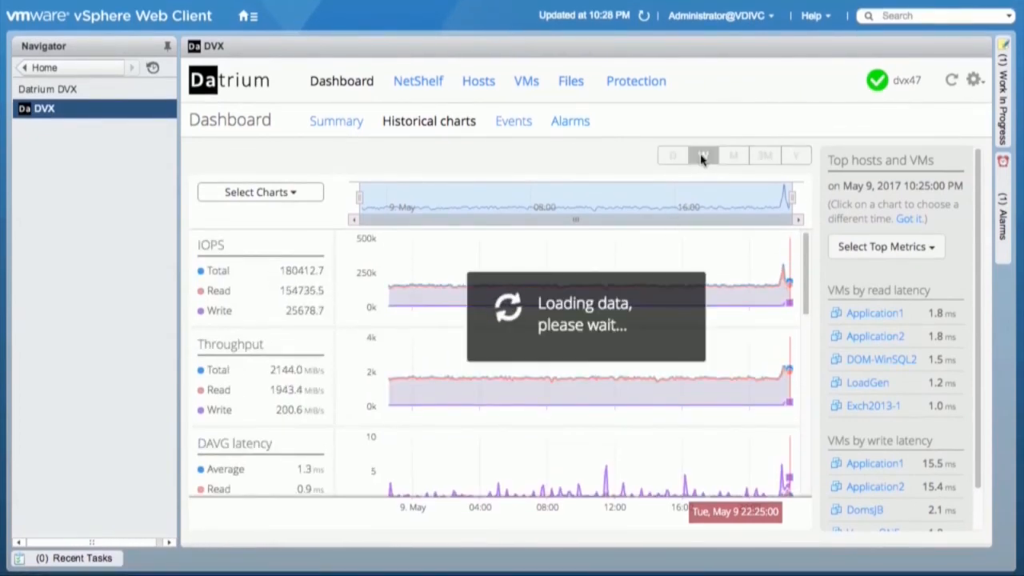
{"action": "left_click", "coordinate": [702, 155]}
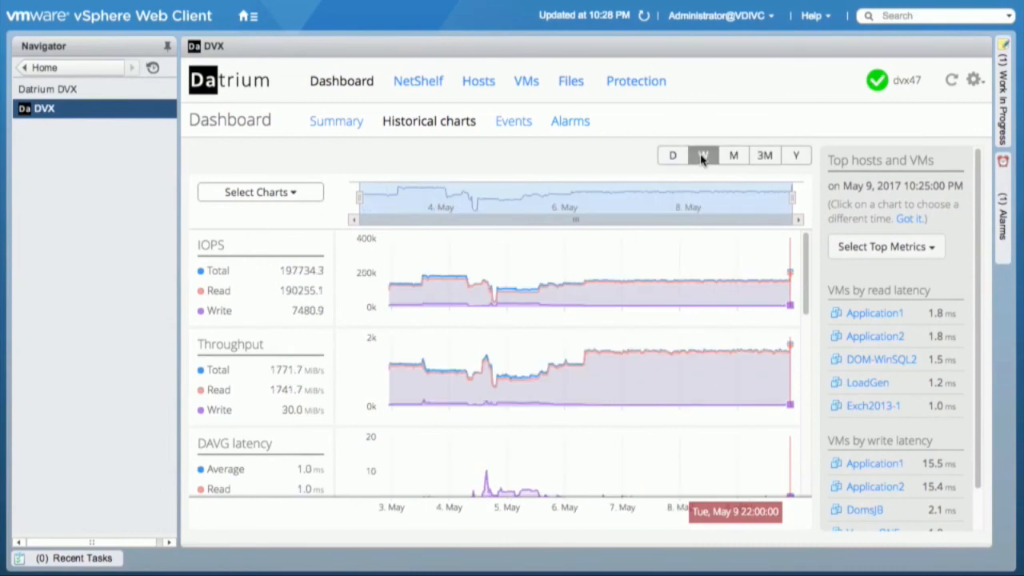
{"action": "left_click", "coordinate": [733, 155]}
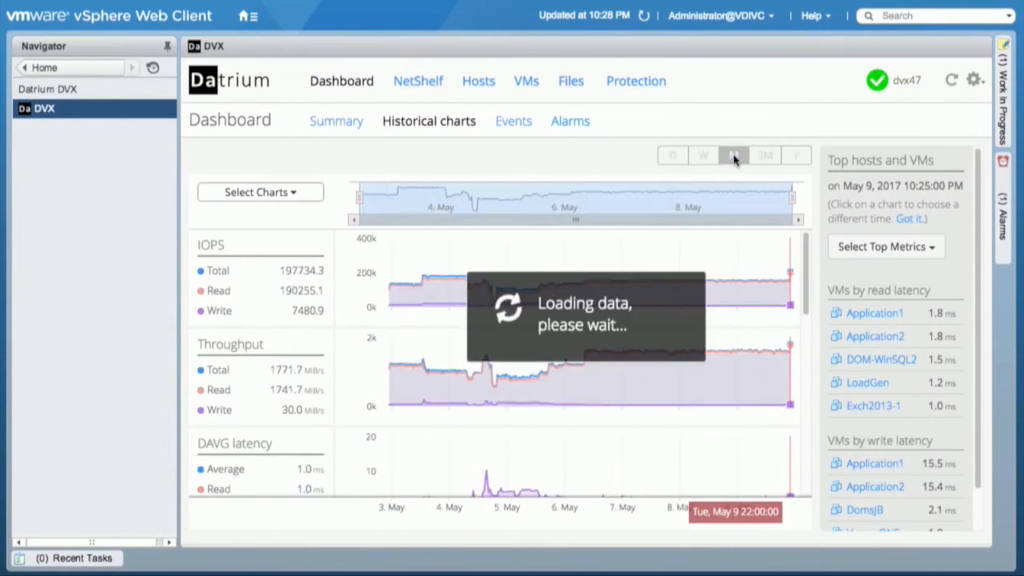
{"action": "left_click", "coordinate": [732, 155]}
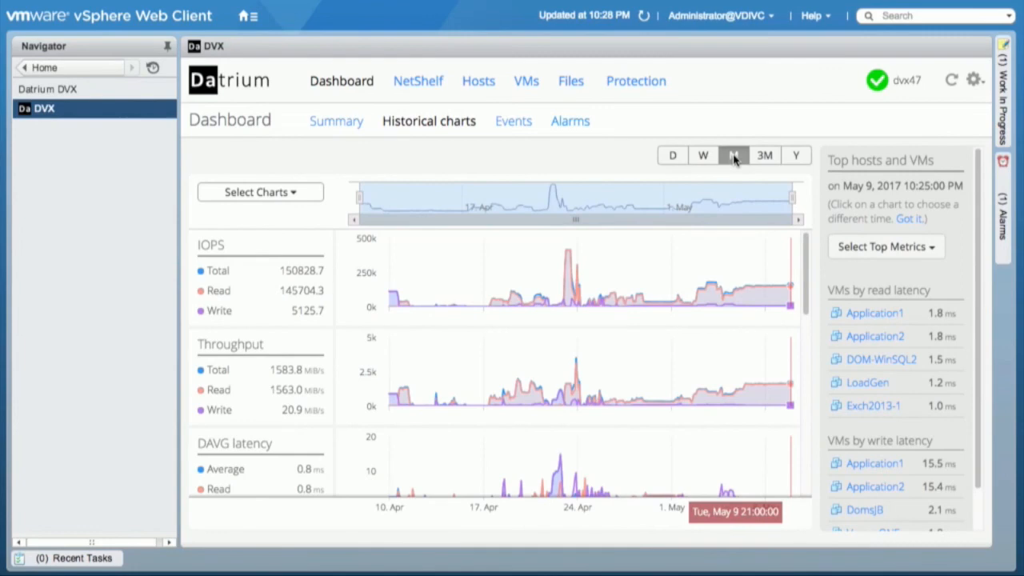
{"action": "mouse_move", "coordinate": [550, 246]}
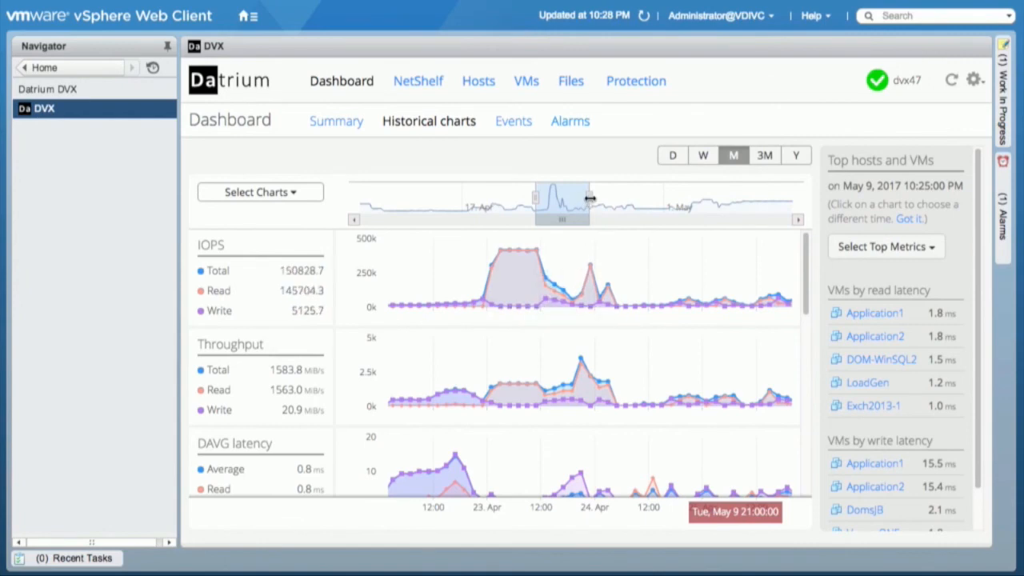
Step: Pan the overview through mid-April and early May, then return to the one-day range
{"action": "left_click_drag", "start_coordinate": [559, 201], "coordinate": [632, 202]}
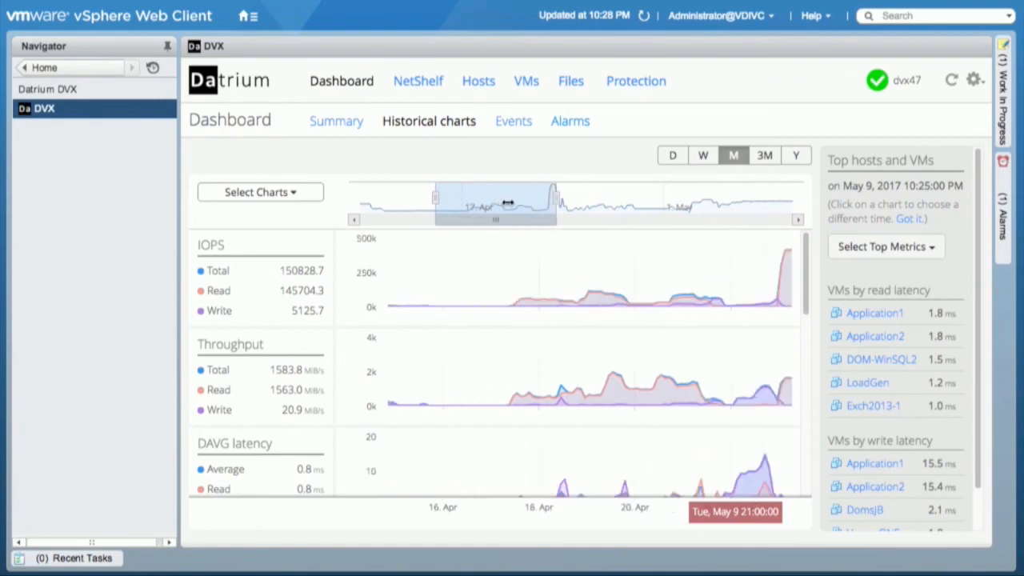
{"action": "left_click_drag", "start_coordinate": [495, 205], "coordinate": [632, 205]}
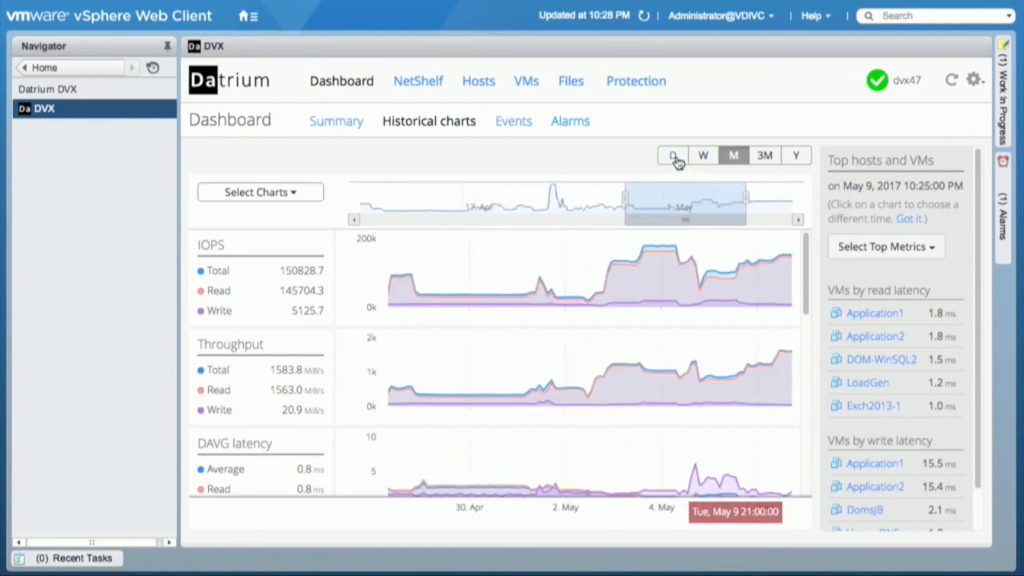
{"action": "left_click", "coordinate": [672, 153]}
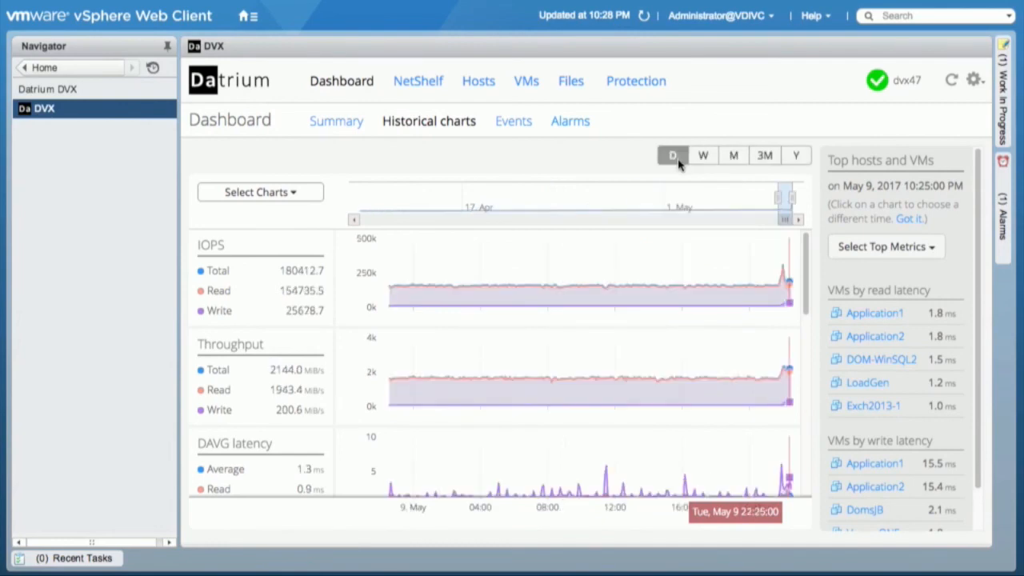
{"action": "mouse_move", "coordinate": [744, 220]}
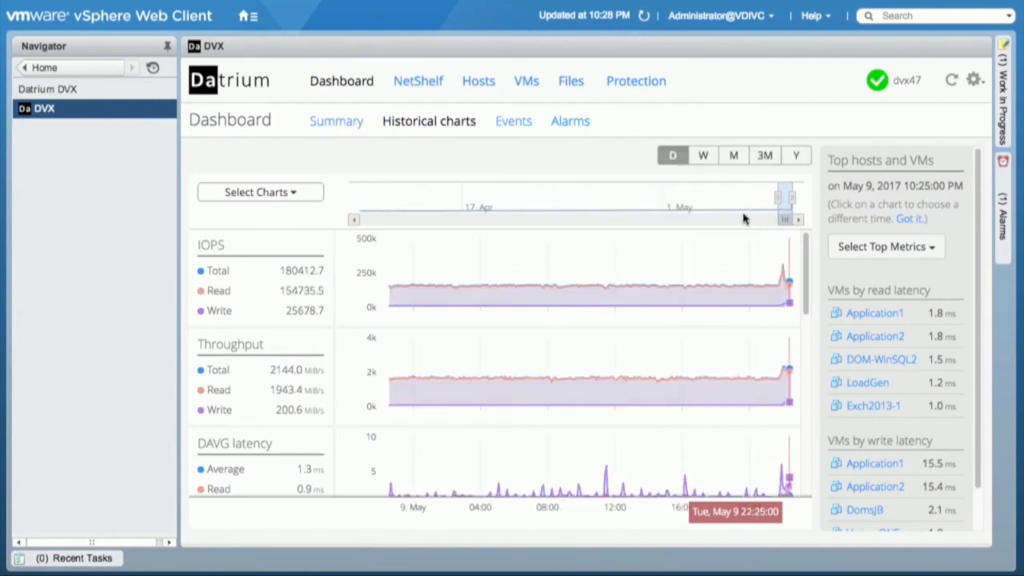
Step: Review the Select Top Metrics list unchanged and return to the DVX Summary dashboard
{"action": "left_click", "coordinate": [886, 246]}
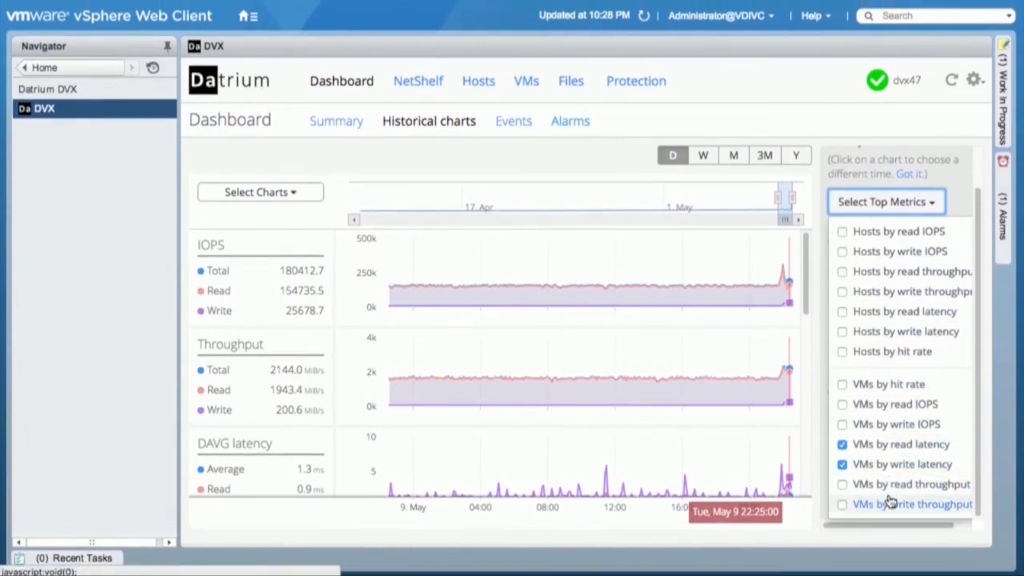
{"action": "mouse_move", "coordinate": [889, 403]}
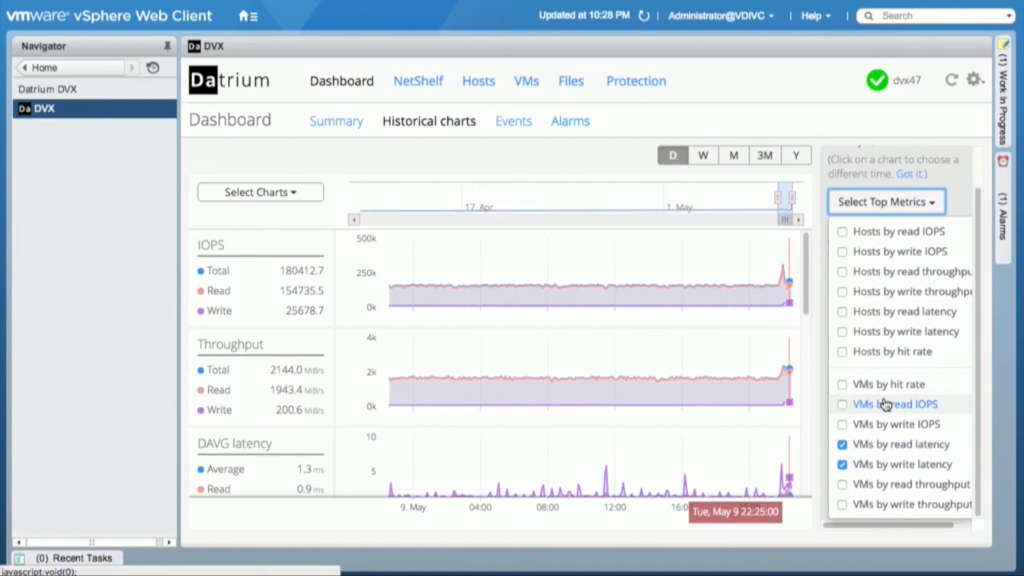
{"action": "mouse_move", "coordinate": [870, 378]}
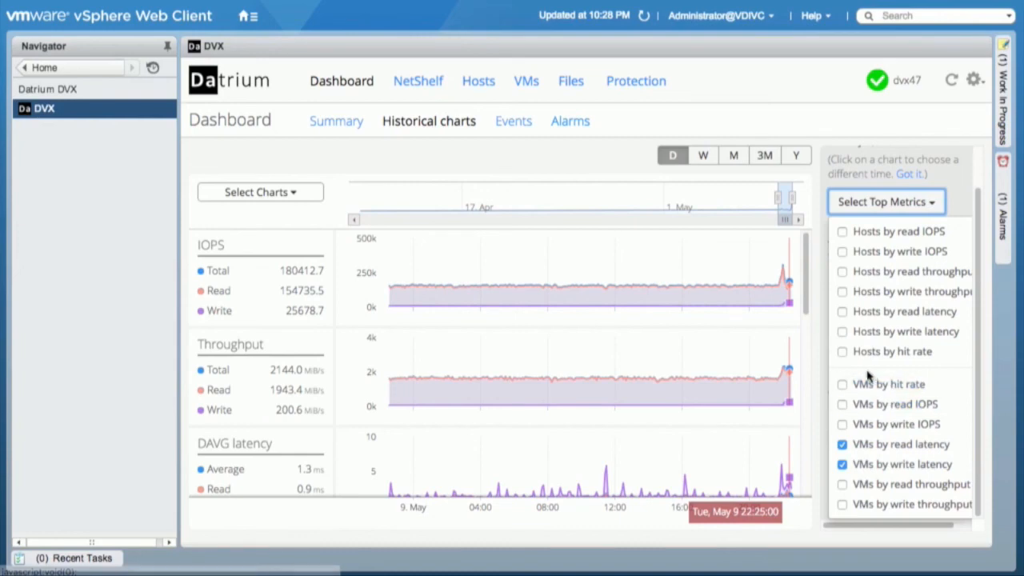
{"action": "mouse_move", "coordinate": [873, 291]}
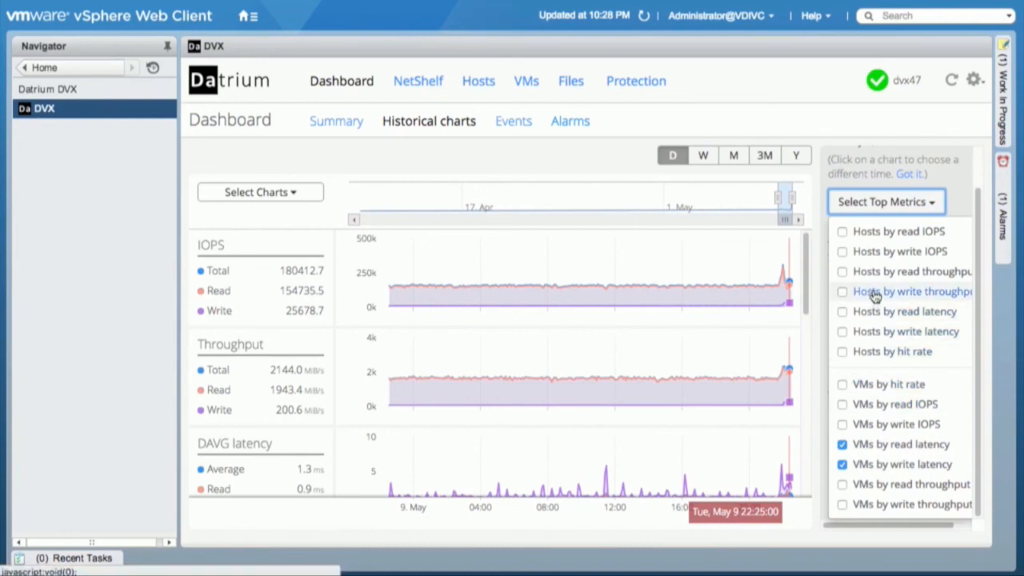
{"action": "left_click", "coordinate": [886, 201]}
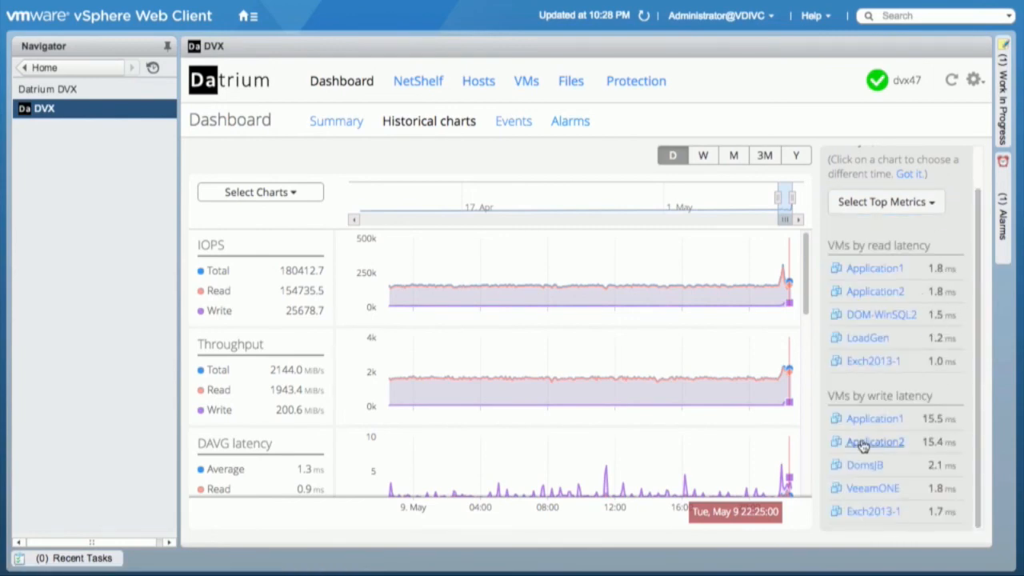
{"action": "mouse_move", "coordinate": [873, 420]}
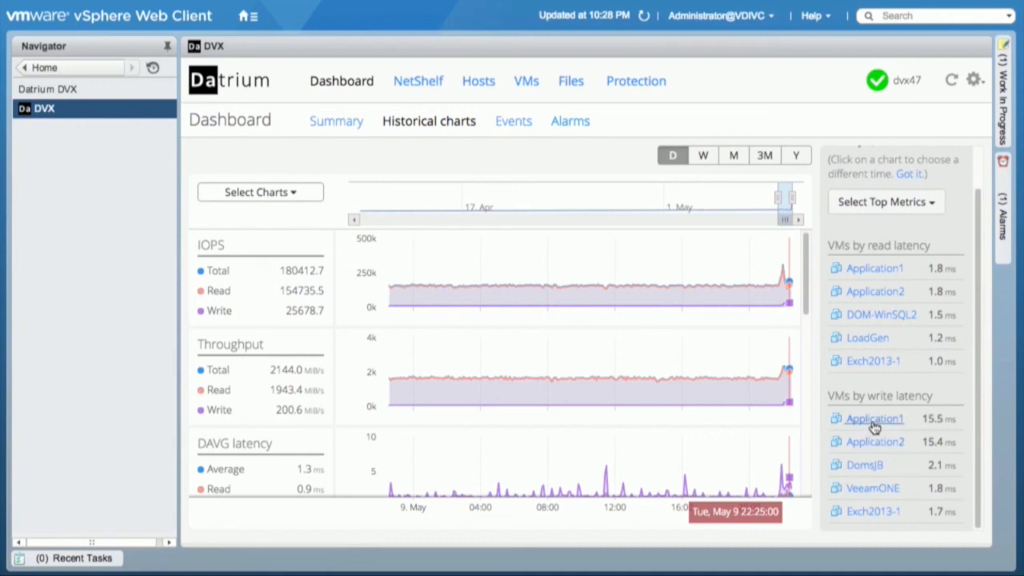
{"action": "mouse_move", "coordinate": [873, 441]}
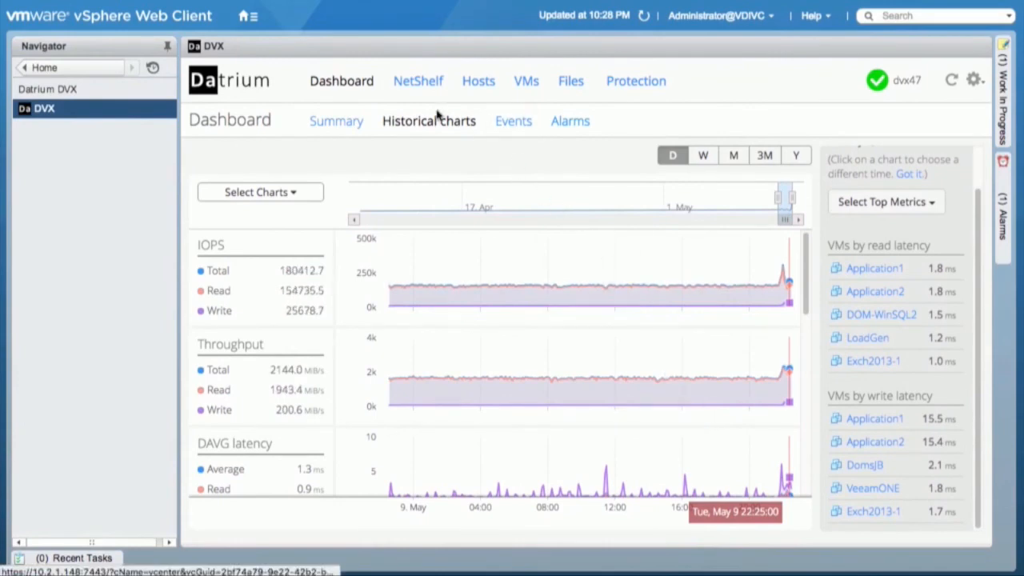
{"action": "left_click", "coordinate": [336, 122]}
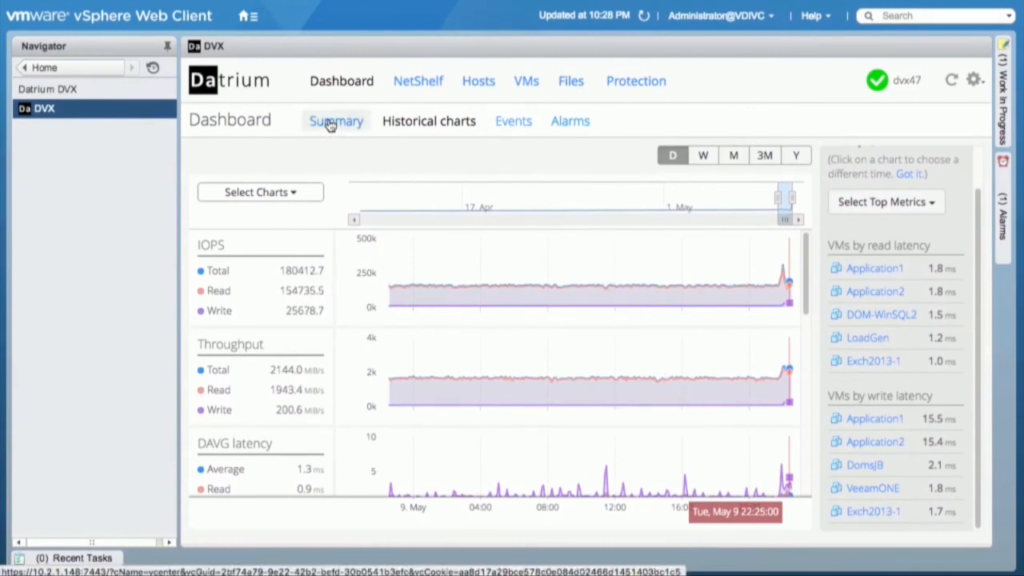
{"action": "left_click", "coordinate": [336, 122]}
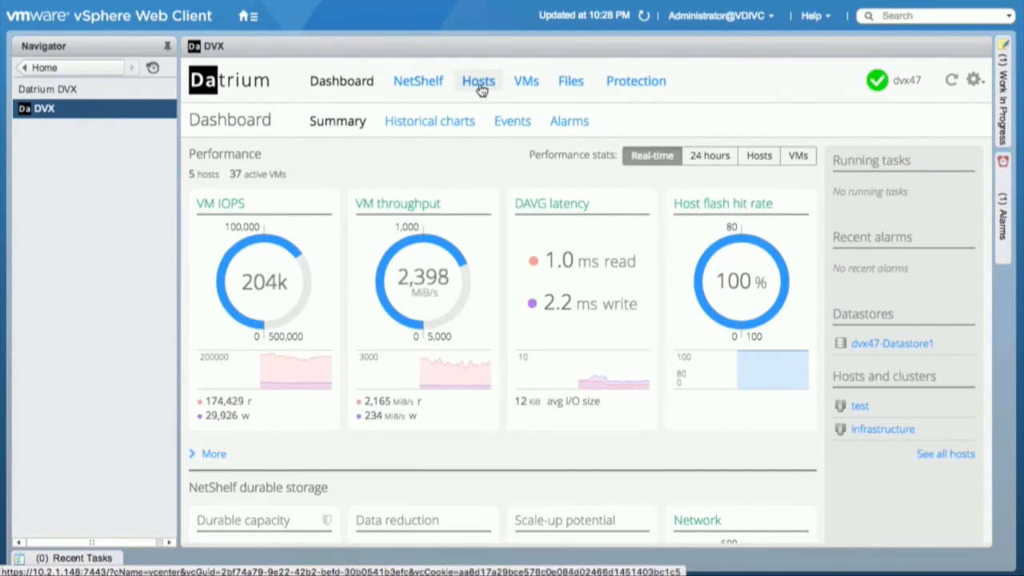
Step: Show the DVX Hosts table and sort it by Flash reads/s, then Writes/s
{"action": "left_click", "coordinate": [477, 80]}
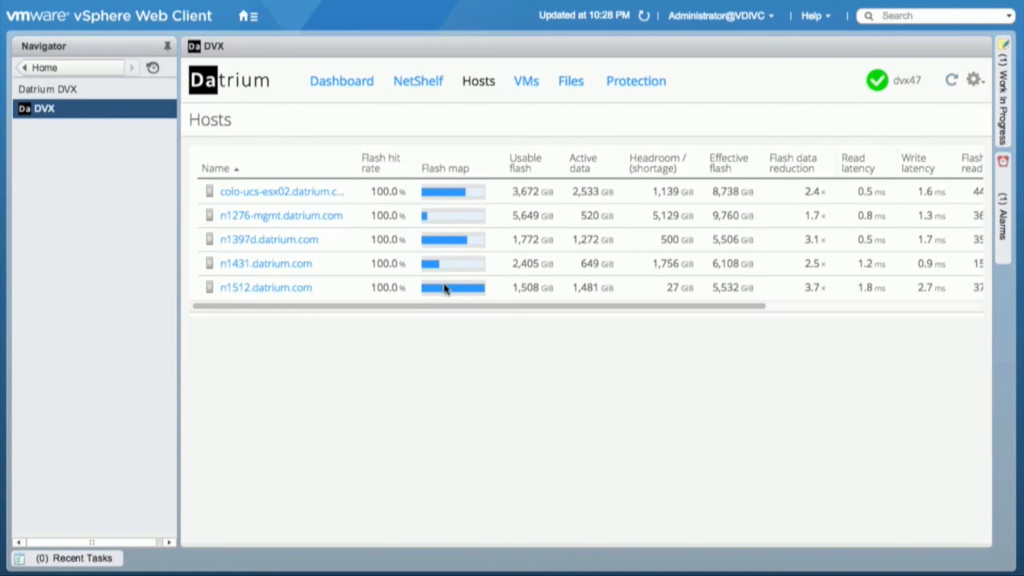
{"action": "scroll", "scroll_direction": "right", "scroll_amount": 3}
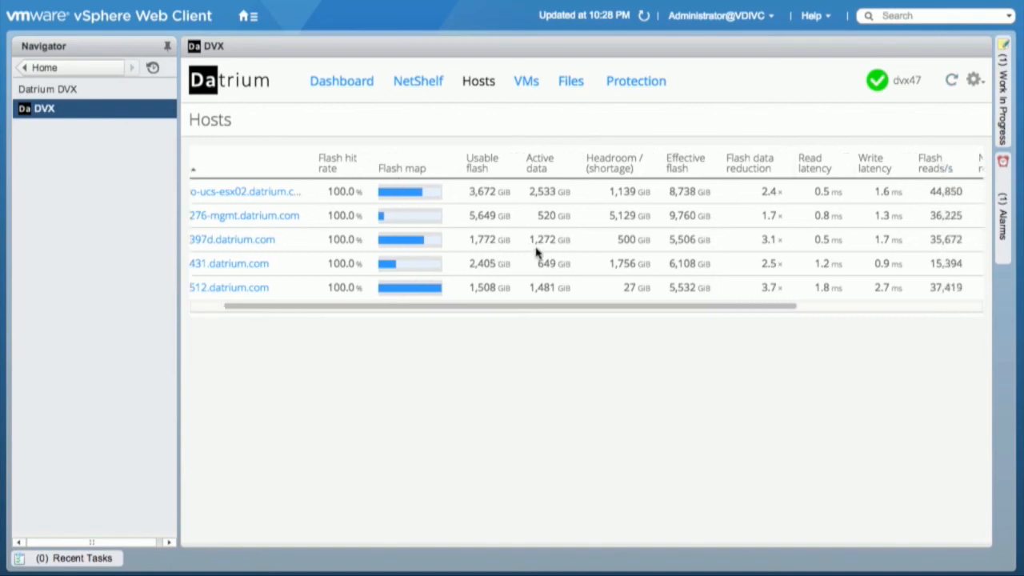
{"action": "scroll", "scroll_direction": "right", "scroll_amount": 3}
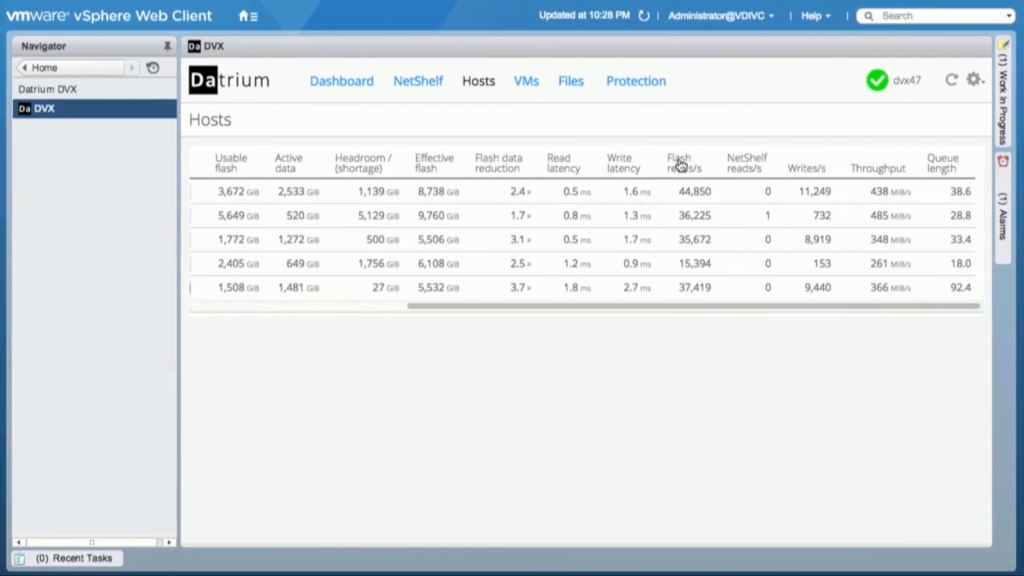
{"action": "left_click", "coordinate": [679, 164]}
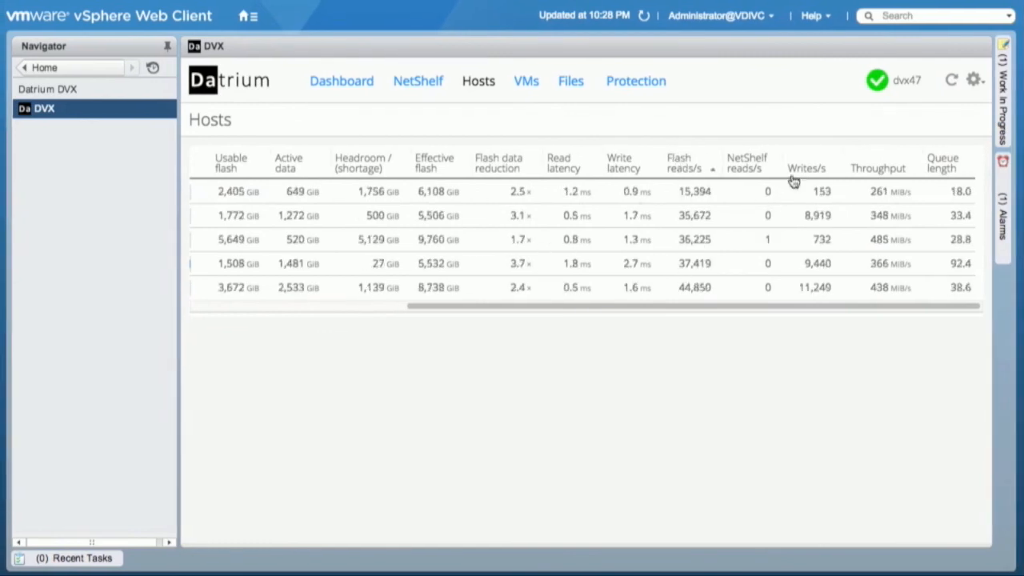
{"action": "left_click", "coordinate": [806, 168]}
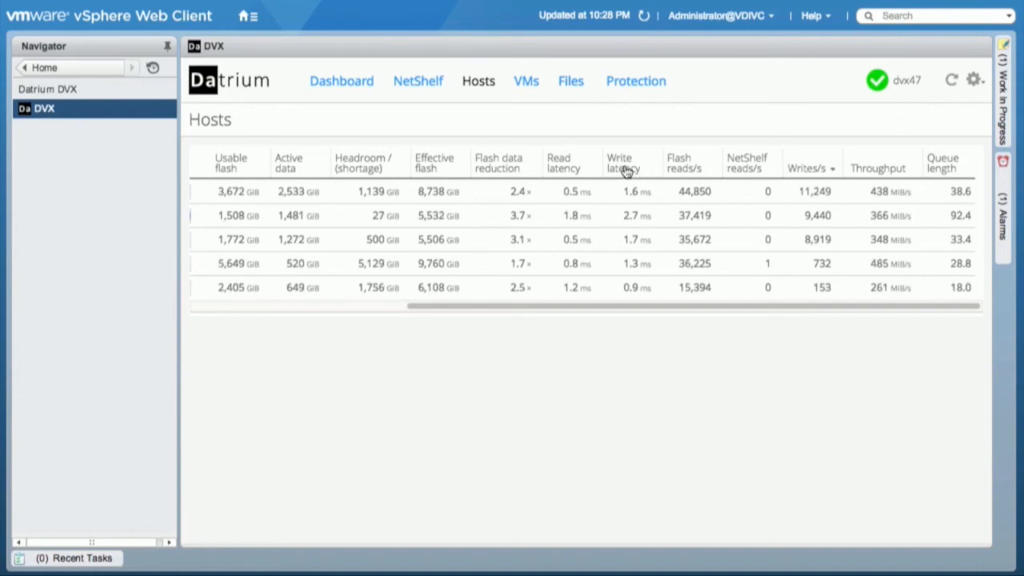
Step: Sort hosts by Write latency descending, then by Read latency, leaving n1512.datrium.com slowest at 1.8 ms
{"action": "left_click", "coordinate": [624, 163]}
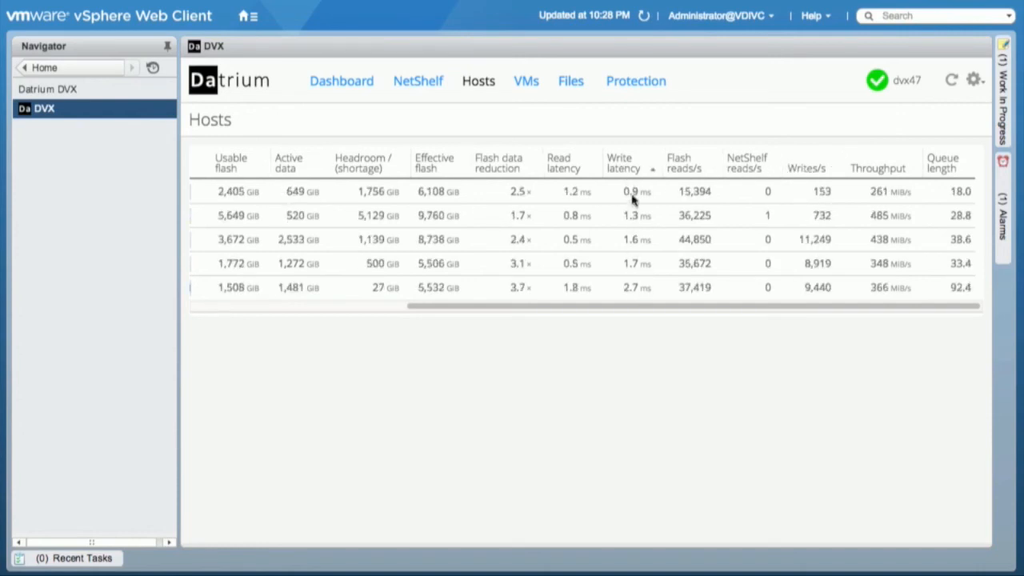
{"action": "left_click", "coordinate": [624, 168]}
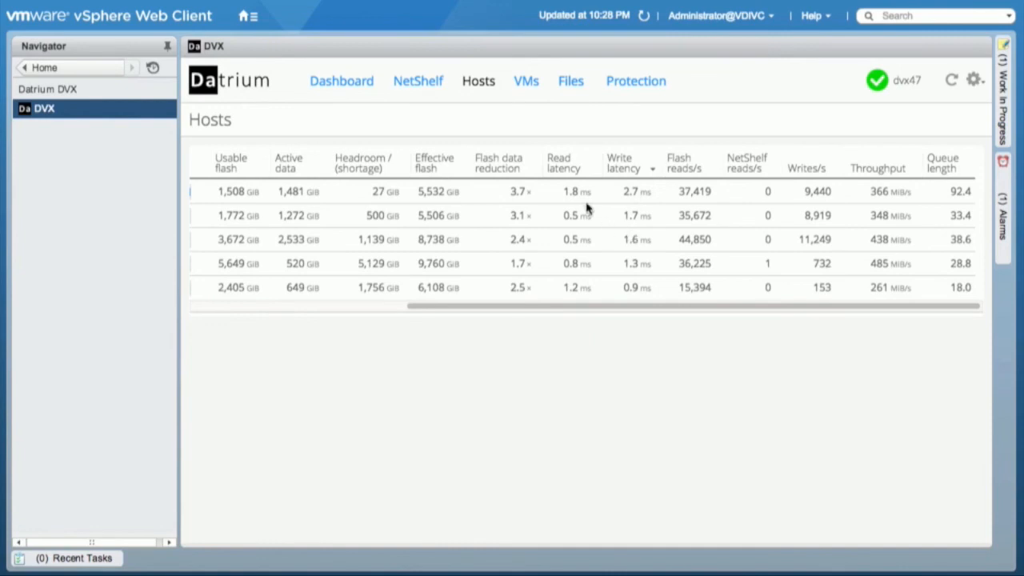
{"action": "left_click", "coordinate": [563, 163]}
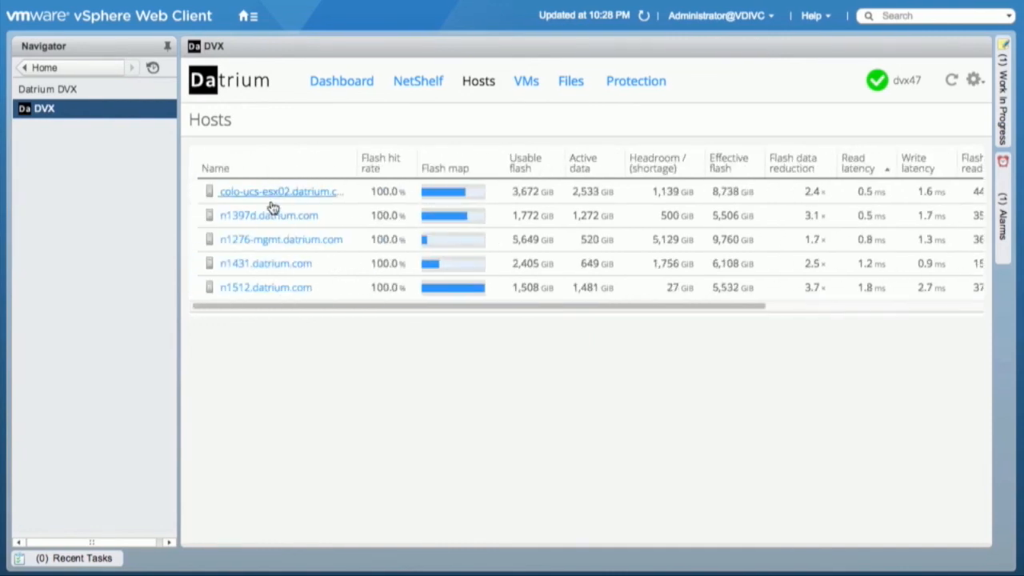
{"action": "mouse_move", "coordinate": [267, 281]}
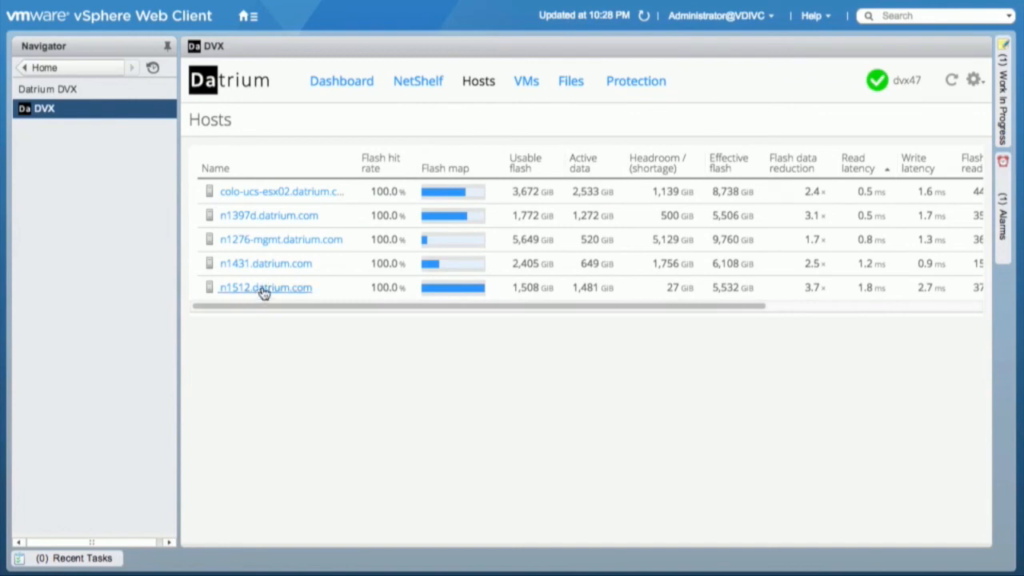
{"action": "left_click", "coordinate": [266, 288]}
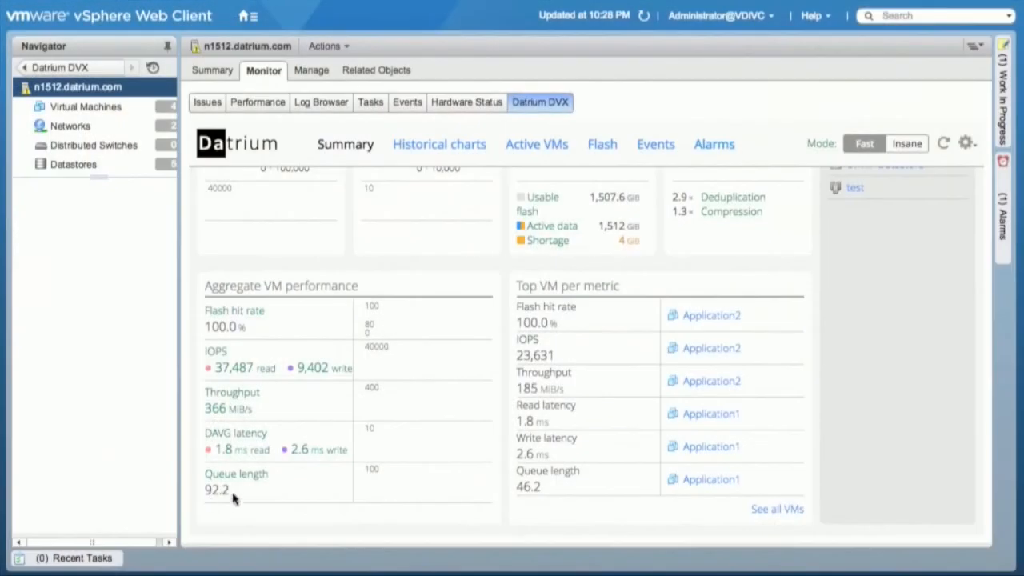
{"action": "mouse_move", "coordinate": [320, 448]}
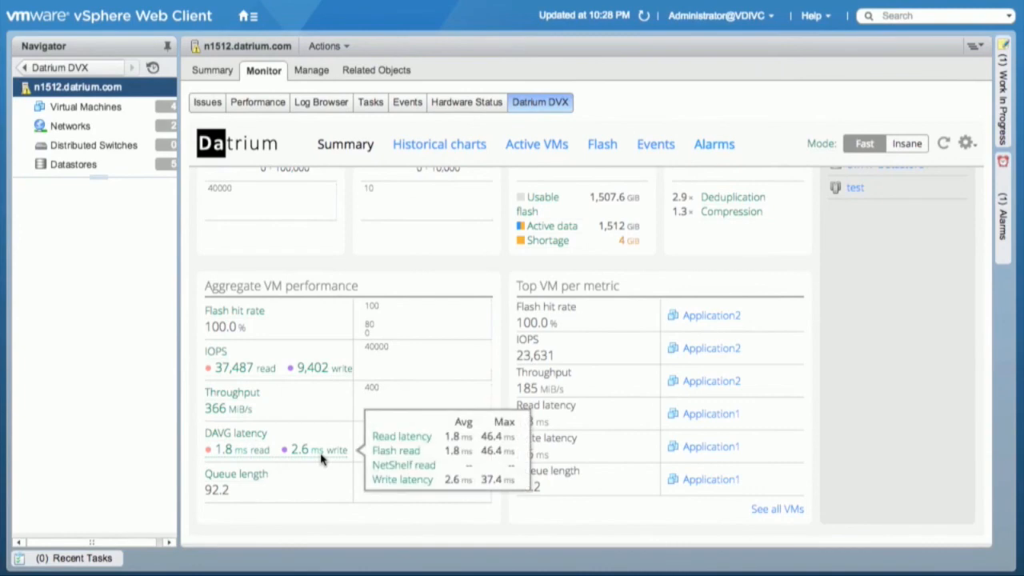
{"action": "scroll", "scroll_direction": "down", "scroll_amount": 3}
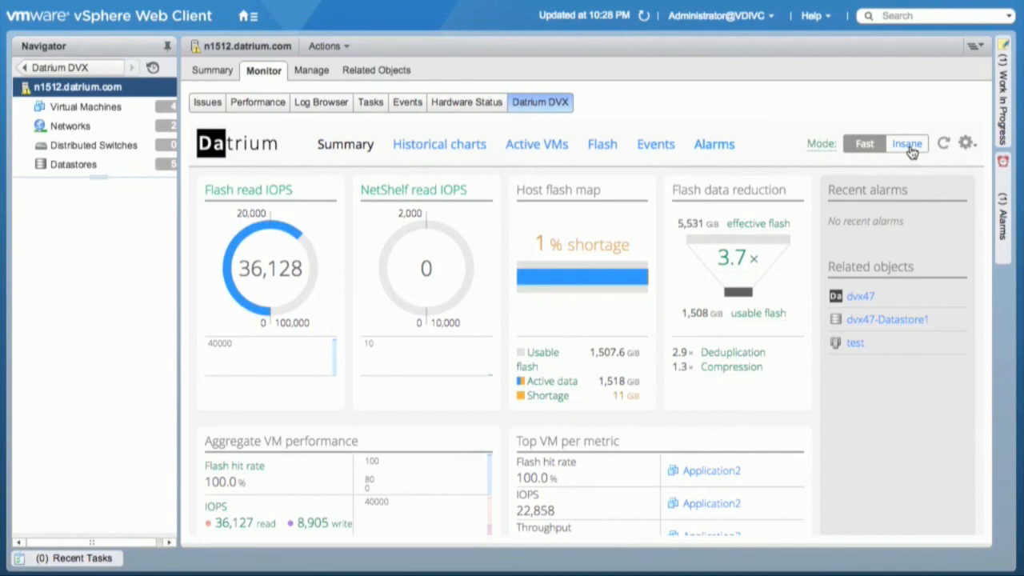
{"action": "mouse_move", "coordinate": [906, 144]}
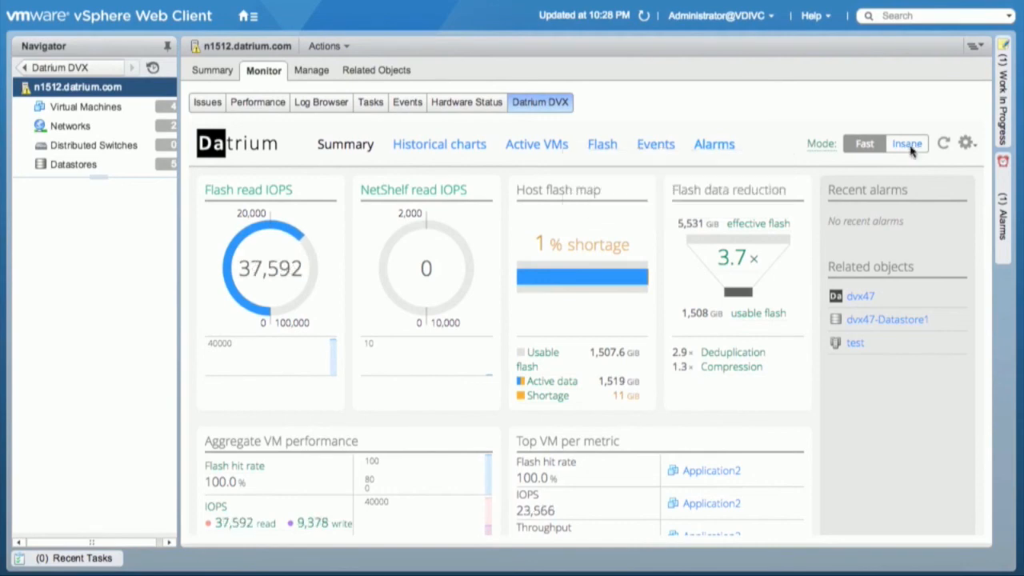
Step: Set host n1512.datrium.com to Insane mode with 'Do not show this again' ticked on the warning
{"action": "left_click", "coordinate": [907, 144]}
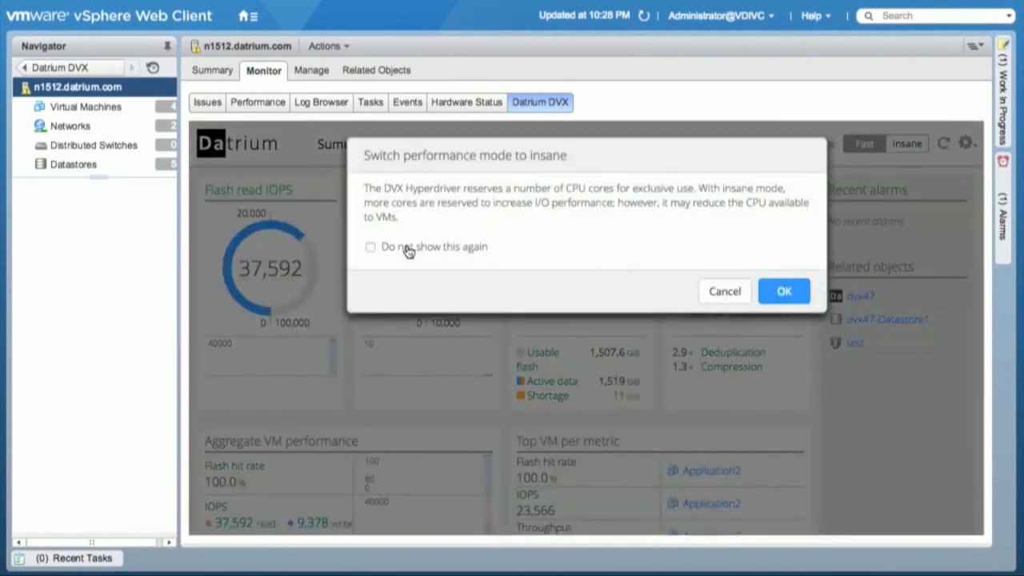
{"action": "left_click", "coordinate": [371, 247]}
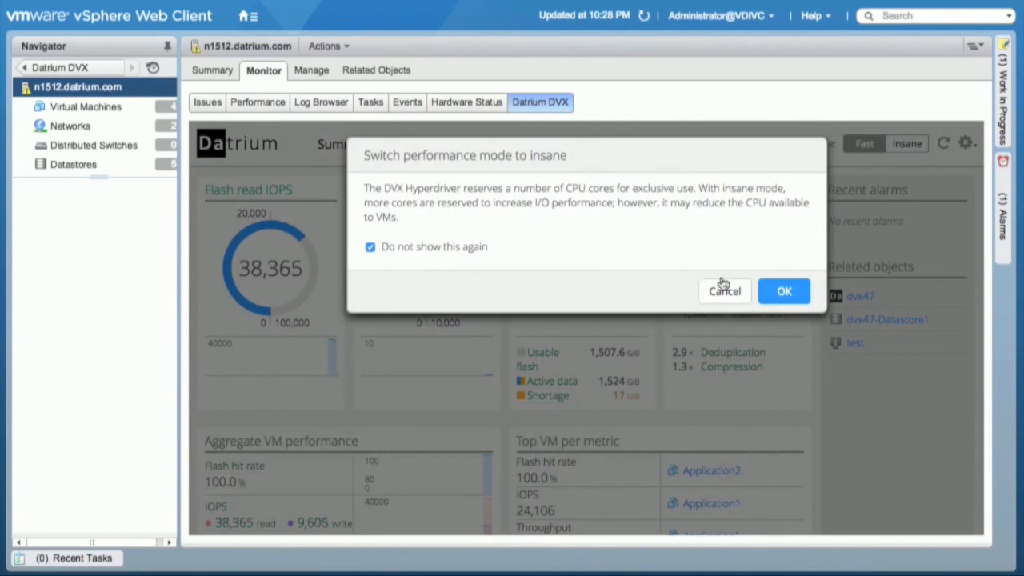
{"action": "left_click", "coordinate": [784, 291]}
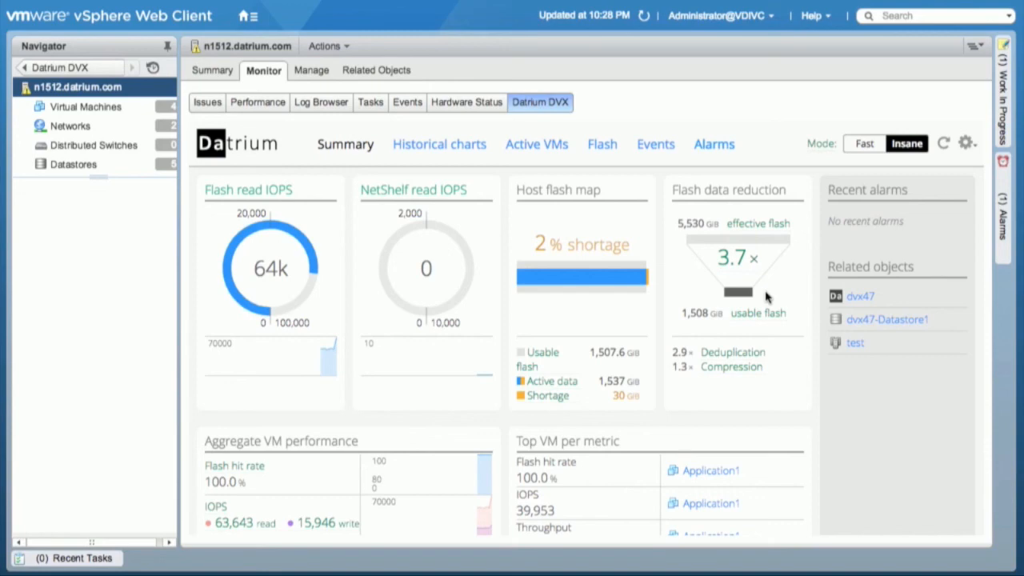
{"action": "mouse_move", "coordinate": [345, 293]}
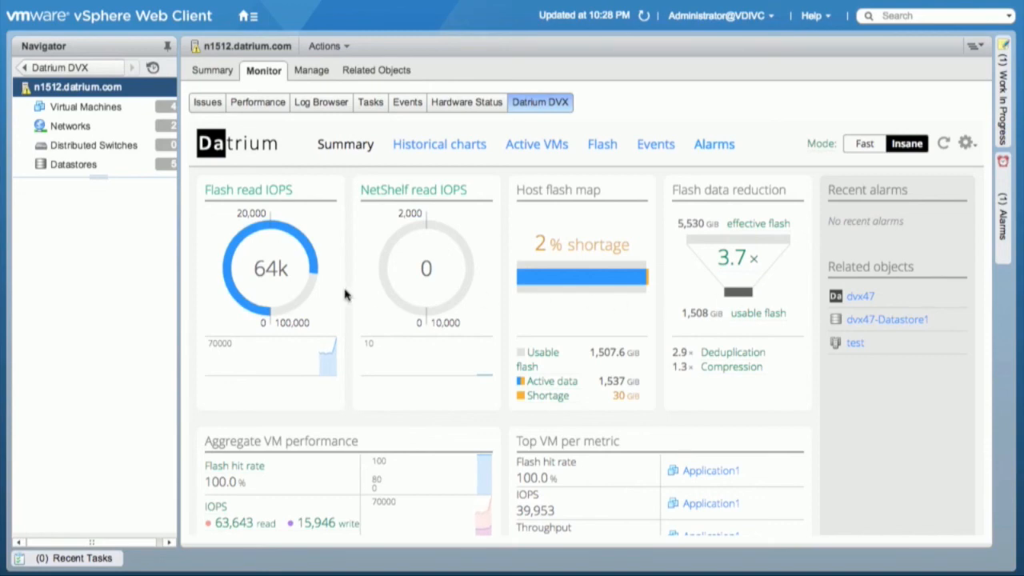
{"action": "scroll", "scroll_direction": "down", "scroll_amount": 3}
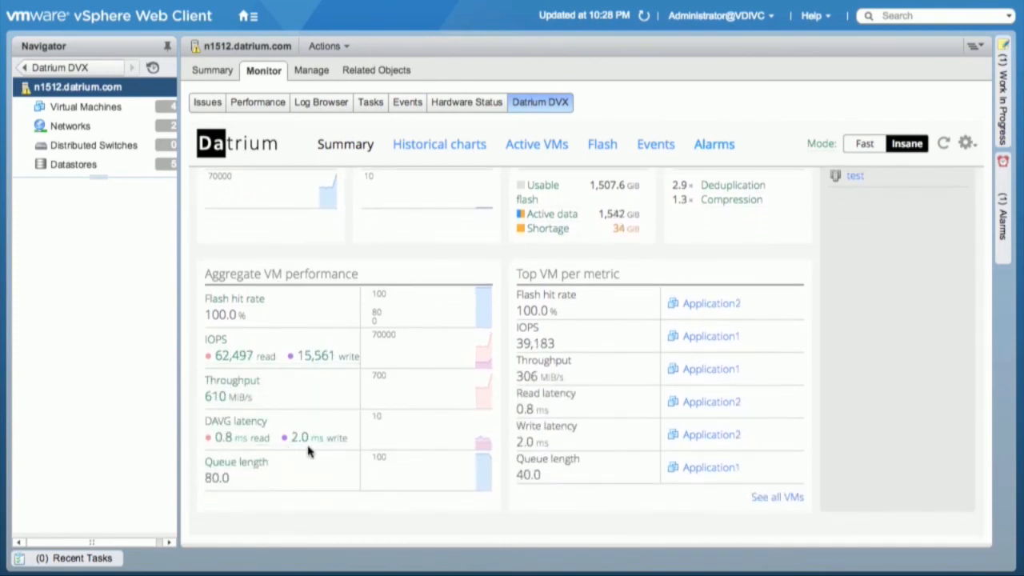
{"action": "mouse_move", "coordinate": [314, 451]}
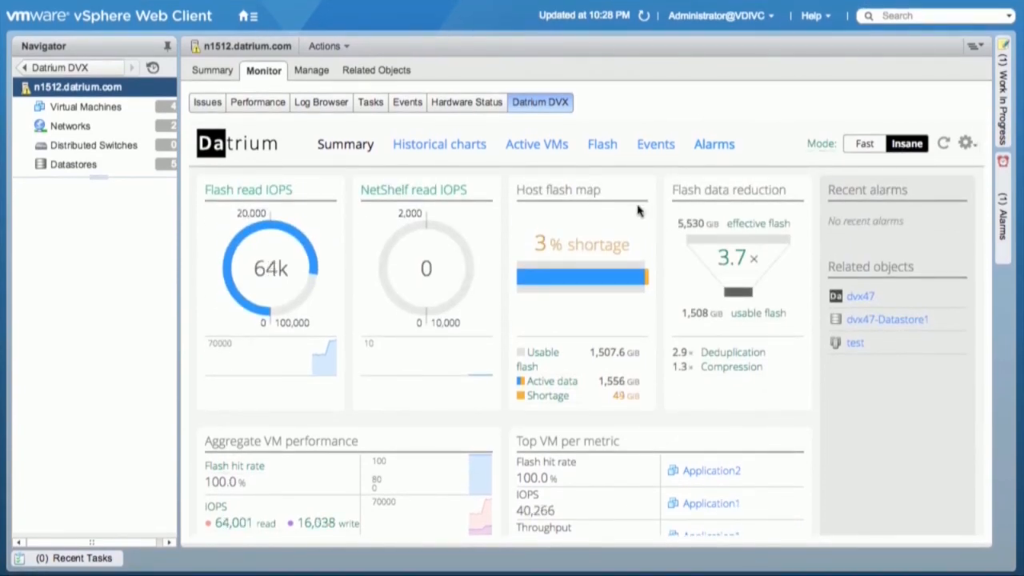
{"action": "mouse_move", "coordinate": [622, 216]}
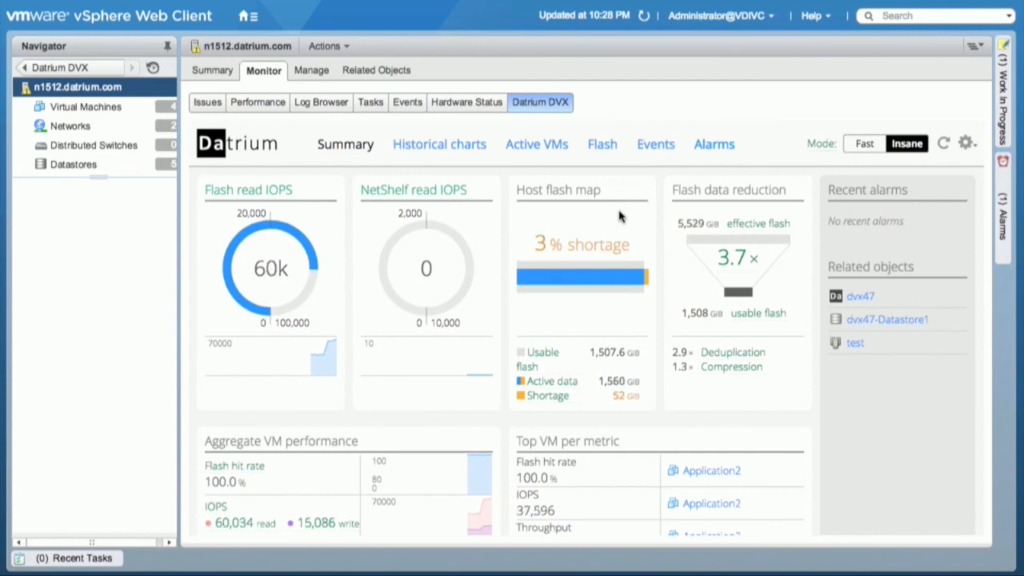
{"action": "mouse_move", "coordinate": [368, 70]}
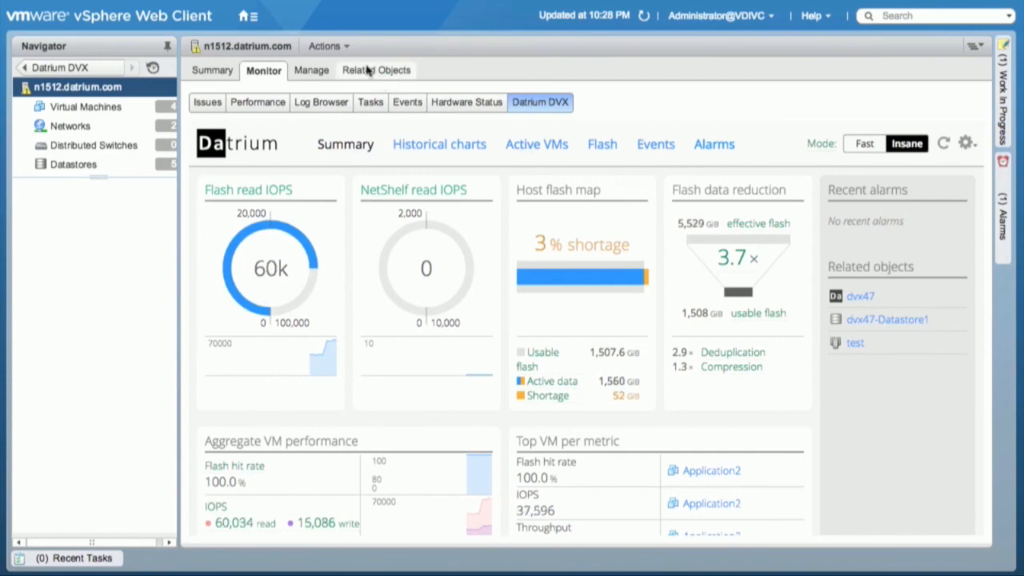
Step: Navigate Home > Datrium DVX and show the system-wide Historical charts with VMs ranked by latency
{"action": "left_click", "coordinate": [243, 16]}
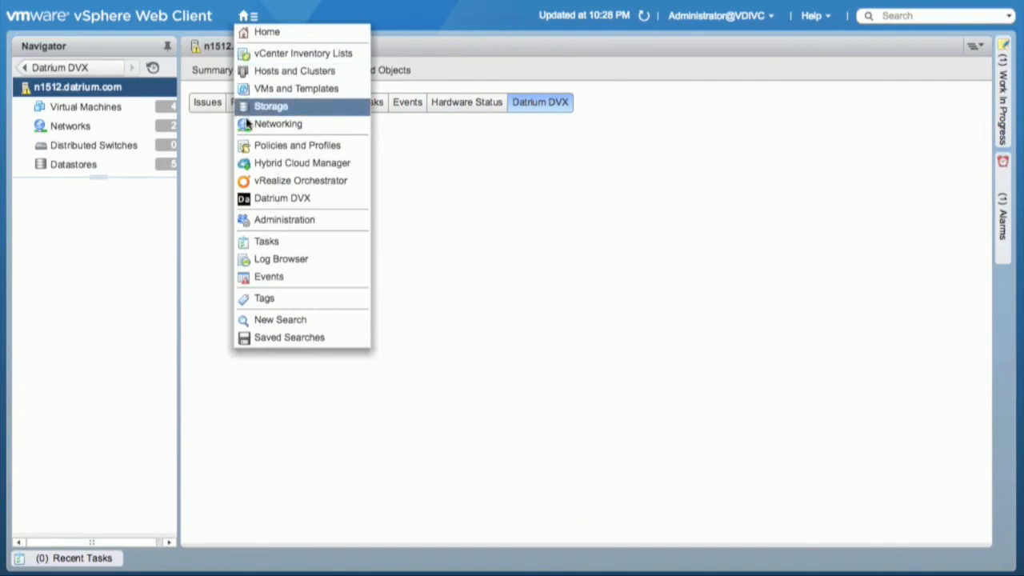
{"action": "left_click", "coordinate": [281, 198]}
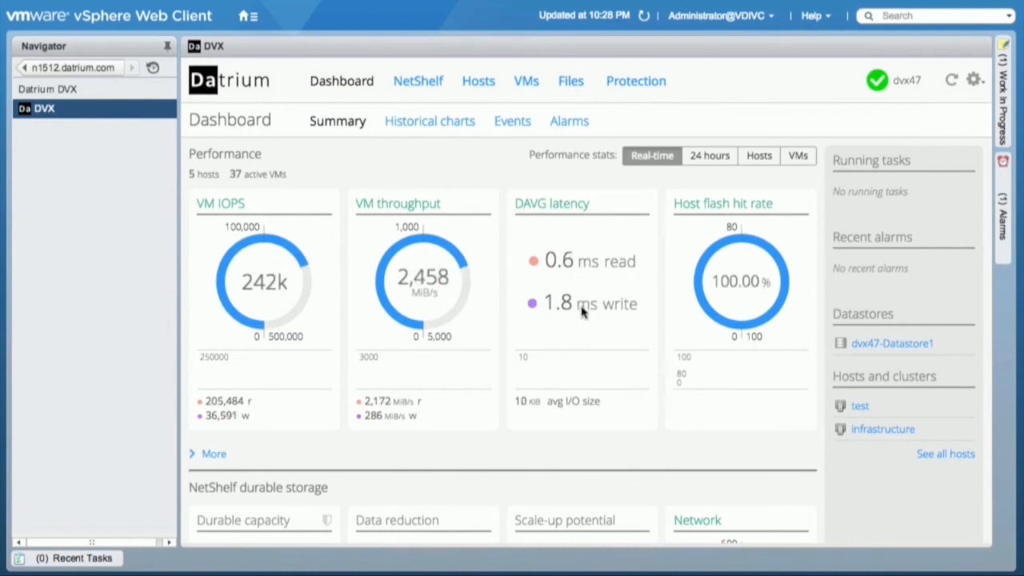
{"action": "scroll", "scroll_direction": "down", "scroll_amount": 3}
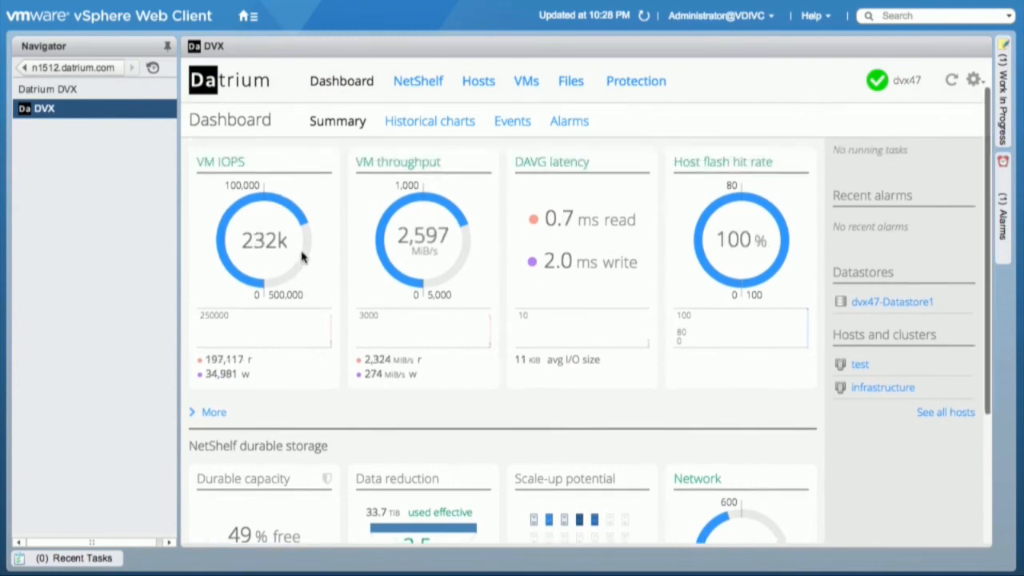
{"action": "left_click", "coordinate": [429, 121]}
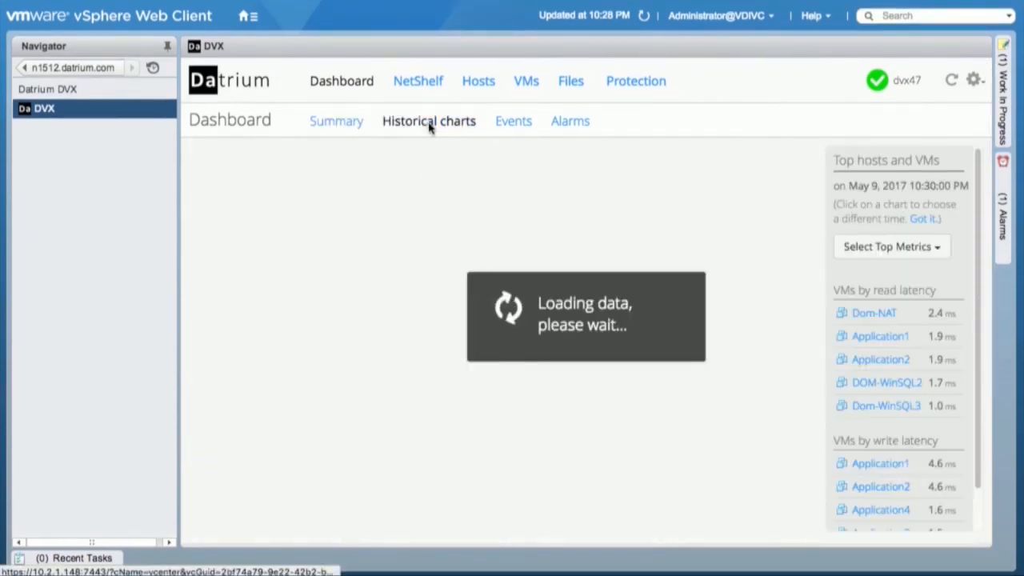
{"action": "left_click", "coordinate": [428, 121]}
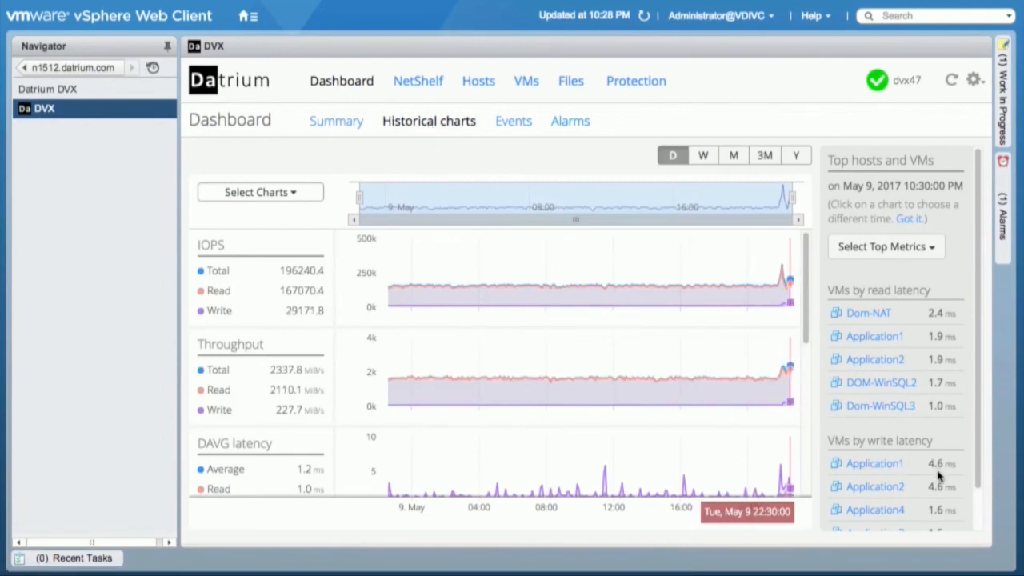
{"action": "mouse_move", "coordinate": [941, 478]}
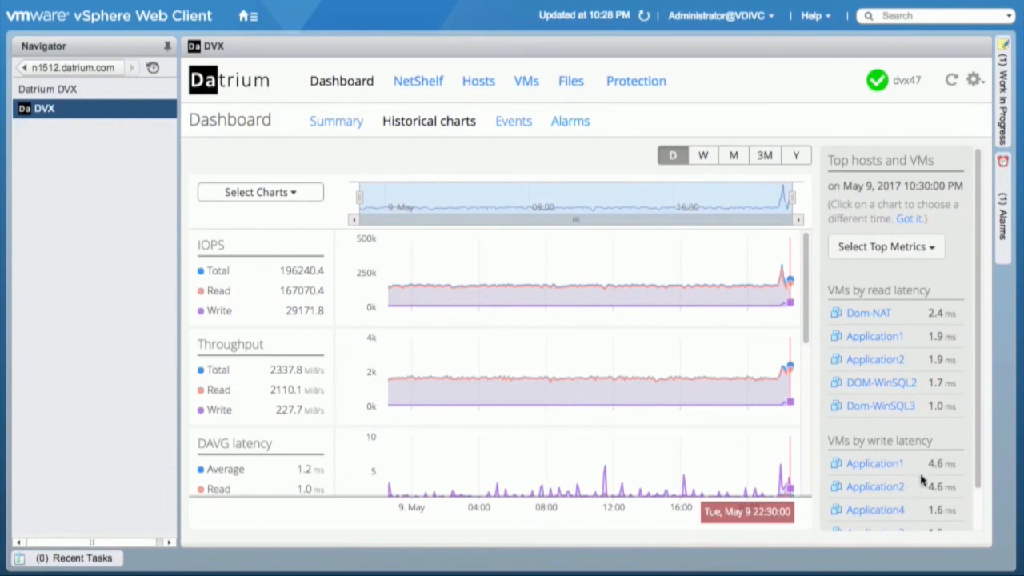
{"action": "mouse_move", "coordinate": [942, 490]}
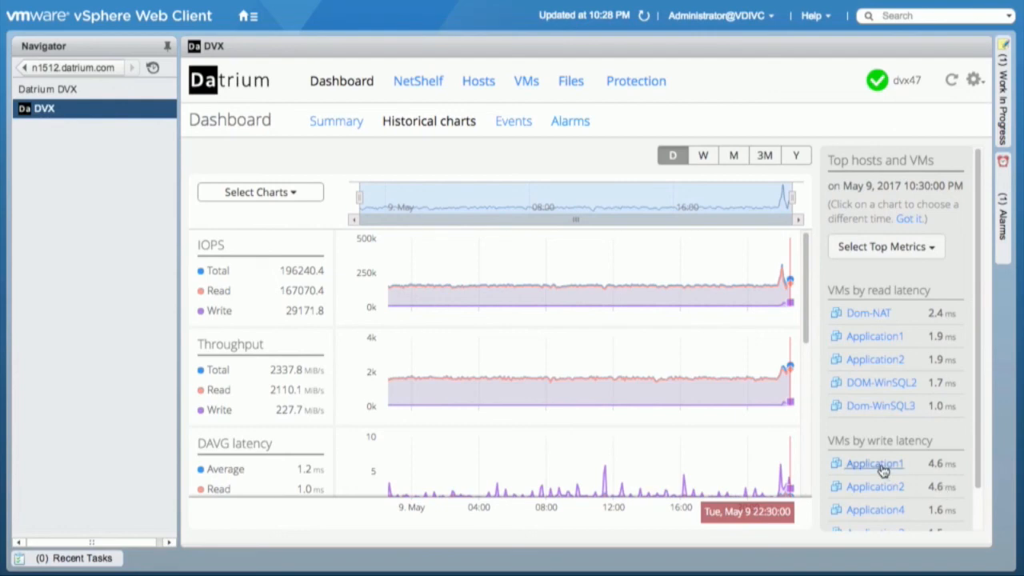
Step: From VMs by write latency, view Application1's historical charts and then its DVX Summary
{"action": "left_click", "coordinate": [873, 464]}
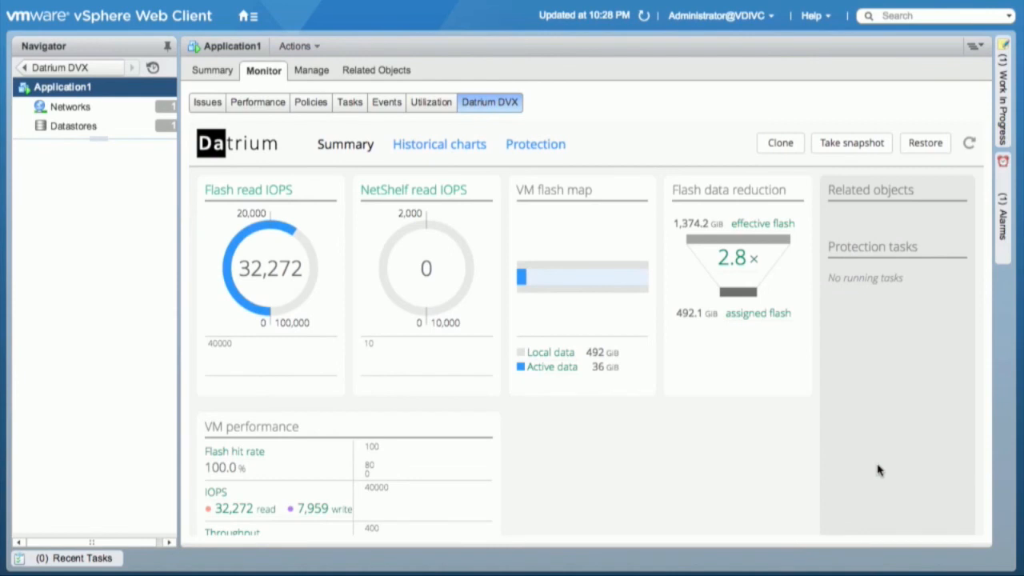
{"action": "scroll", "scroll_direction": "down", "scroll_amount": 3}
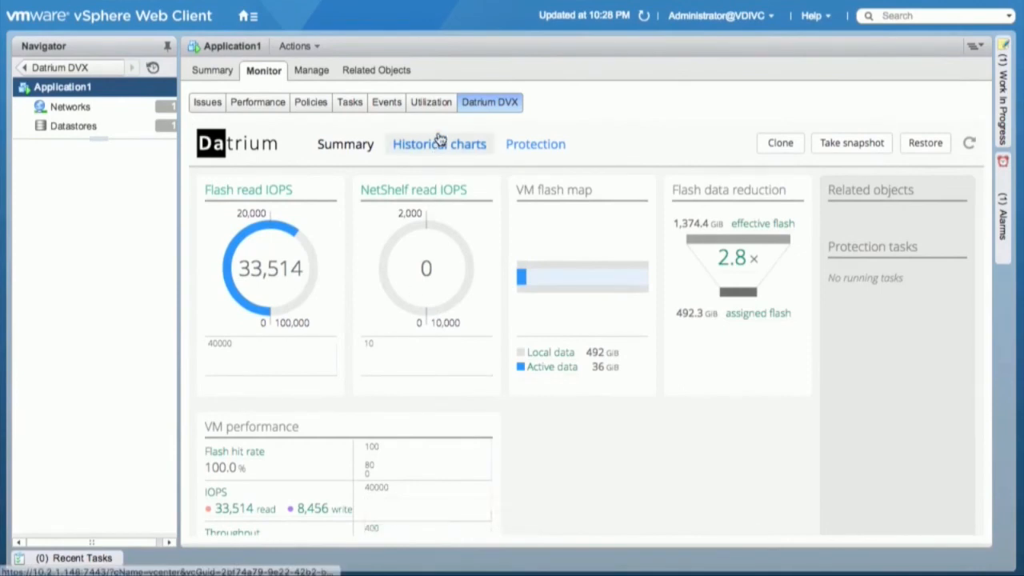
{"action": "left_click", "coordinate": [438, 144]}
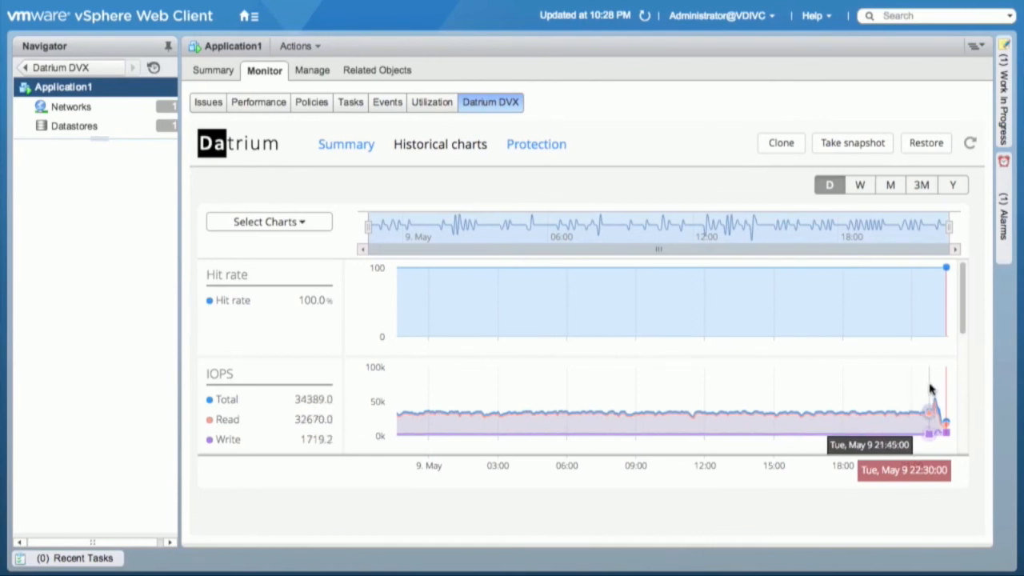
{"action": "mouse_move", "coordinate": [946, 392]}
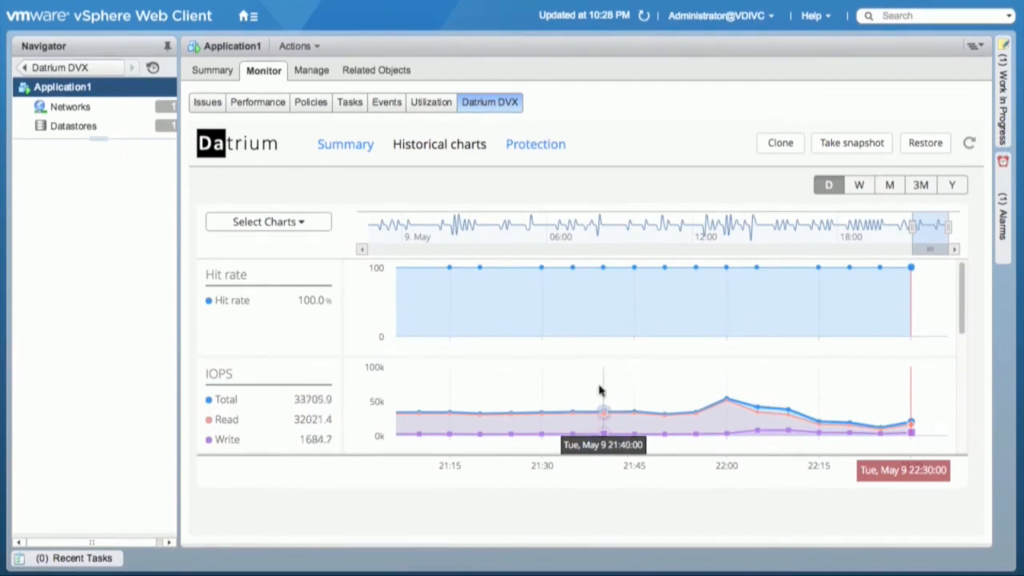
{"action": "left_click", "coordinate": [346, 144]}
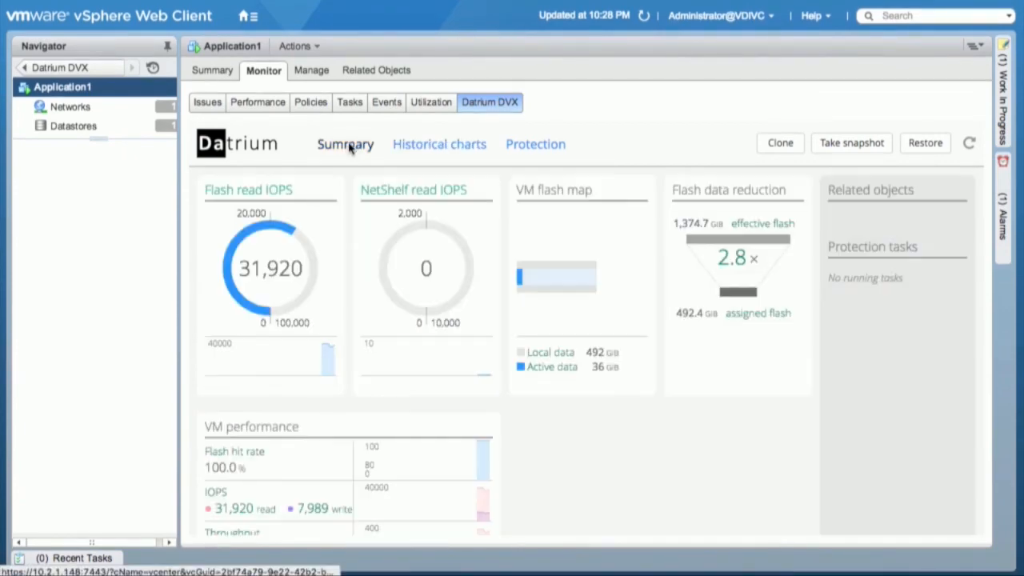